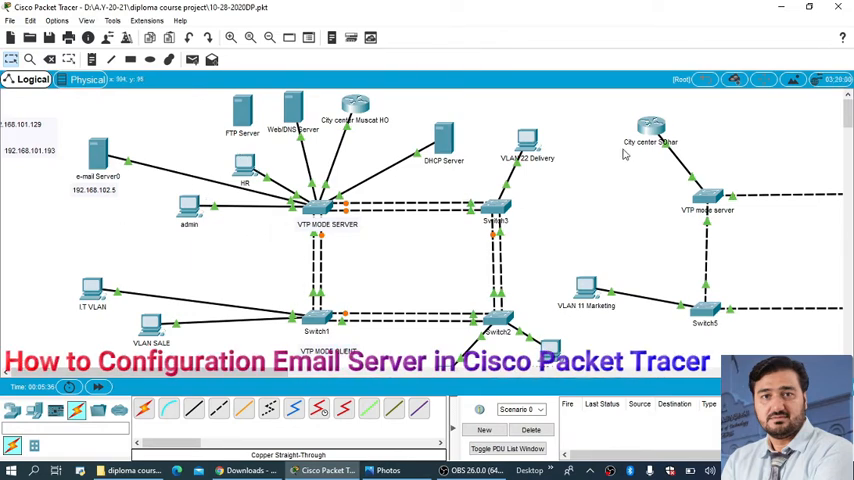
pyautogui.moveTo(98, 160)
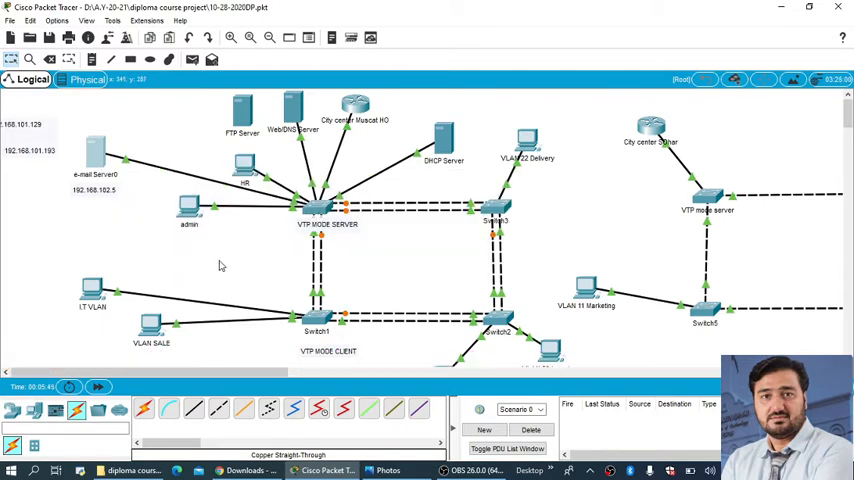
pyautogui.moveTo(96, 150)
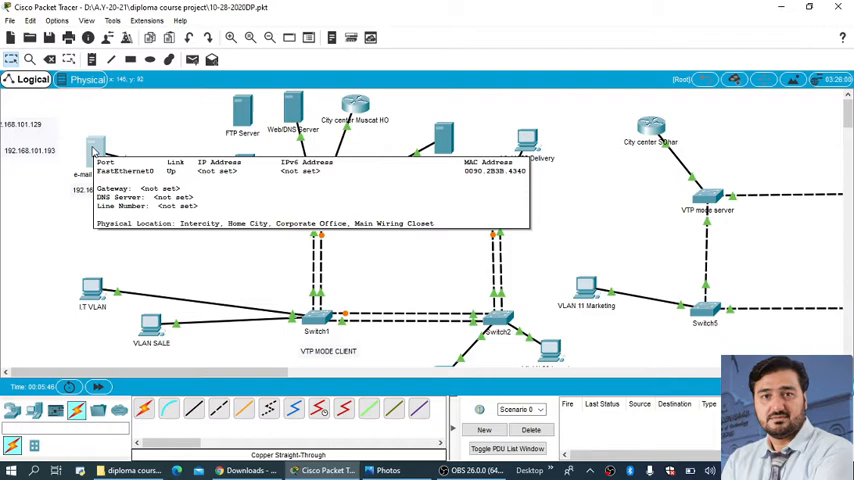
# Give the e-mail server static IP 192.168.102.5 with mask 255.255.255.0
pyautogui.doubleClick(96, 156)
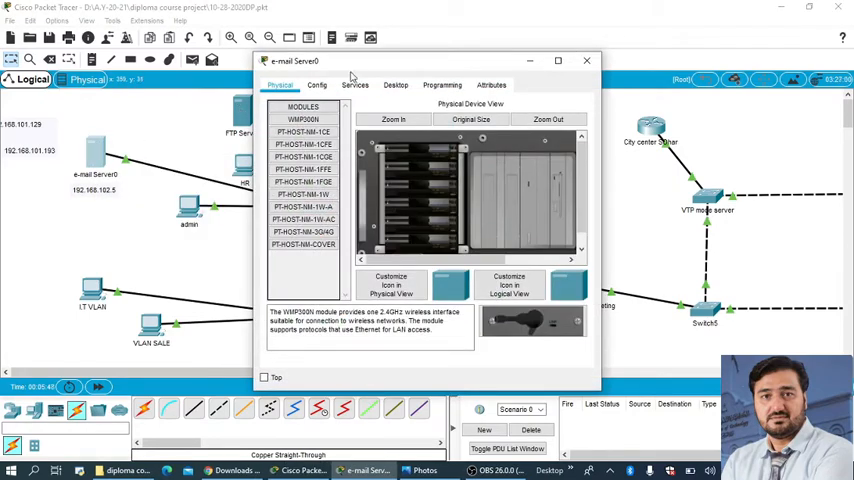
pyautogui.click(396, 84)
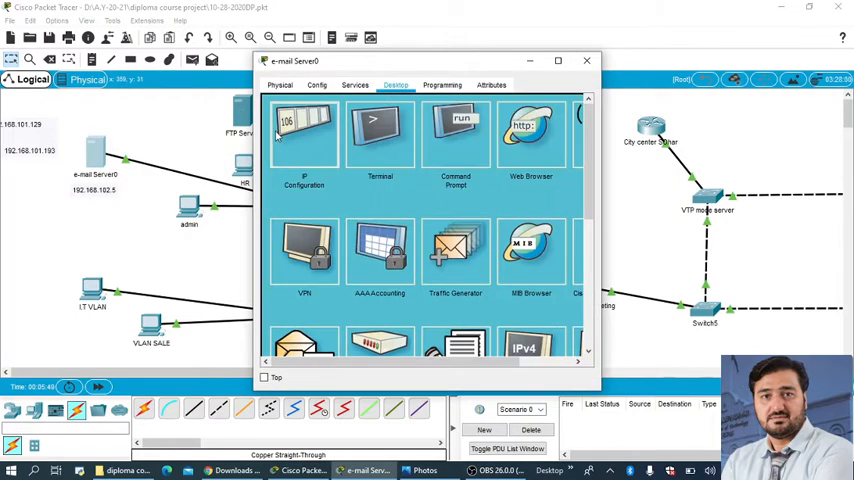
pyautogui.click(304, 132)
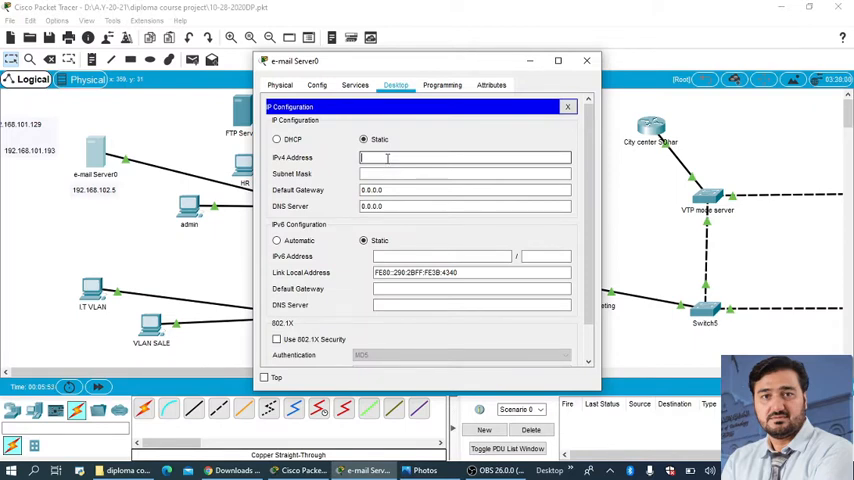
pyautogui.write('192.168.102.5')
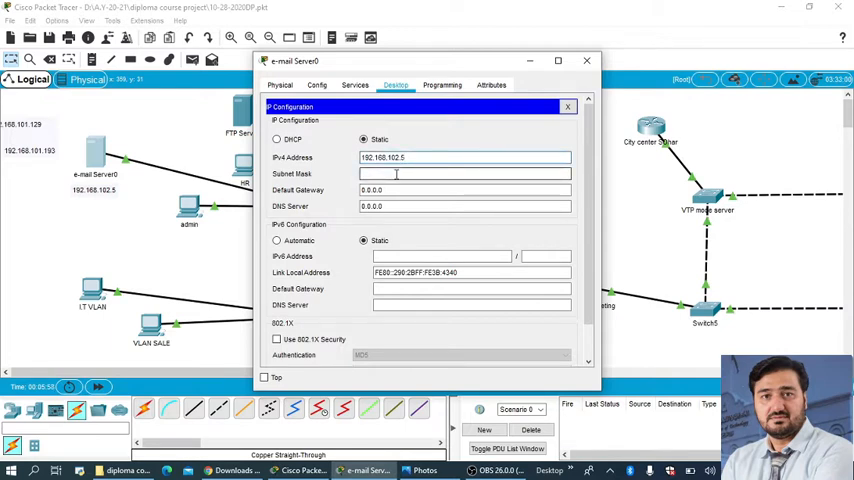
pyautogui.write('255.255.255.0')
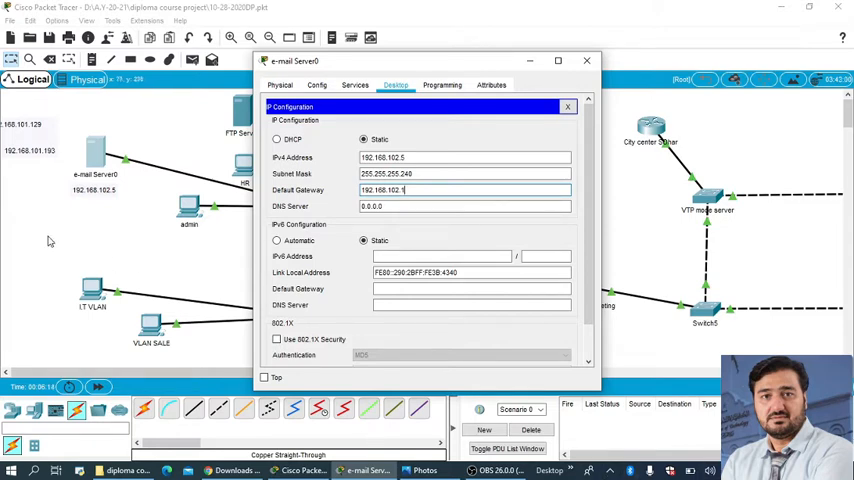
pyautogui.click(588, 60)
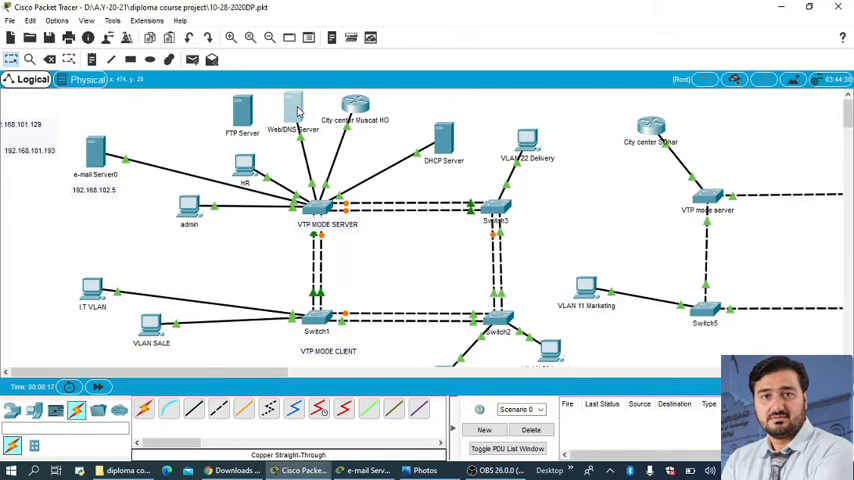
# Check the Web/DNS server's addresses, then set the e-mail server's gateway to 192.168.102.1
pyautogui.doubleClick(292, 118)
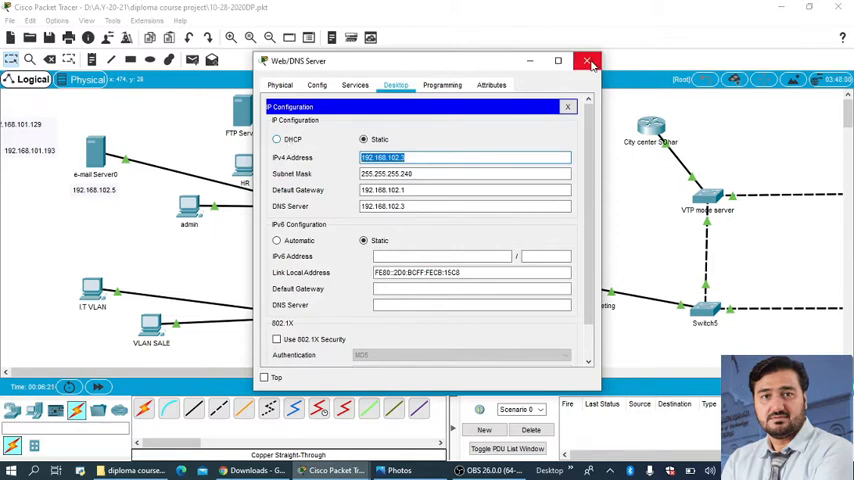
pyautogui.click(588, 60)
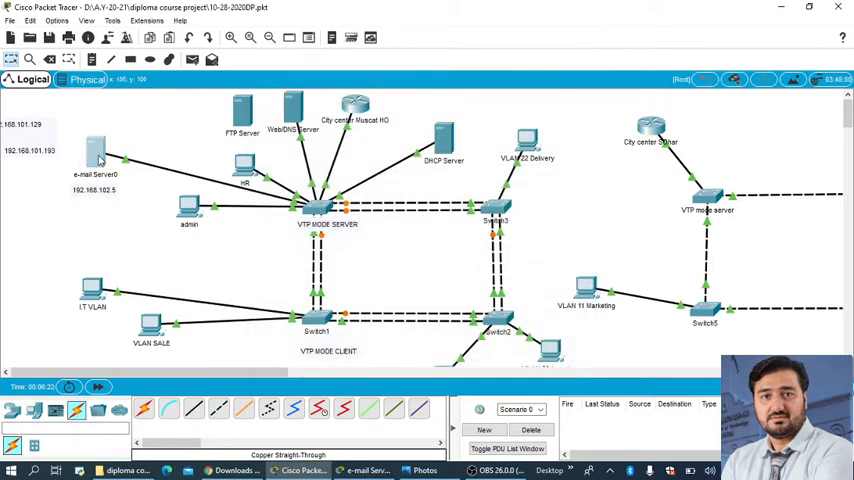
pyautogui.doubleClick(96, 160)
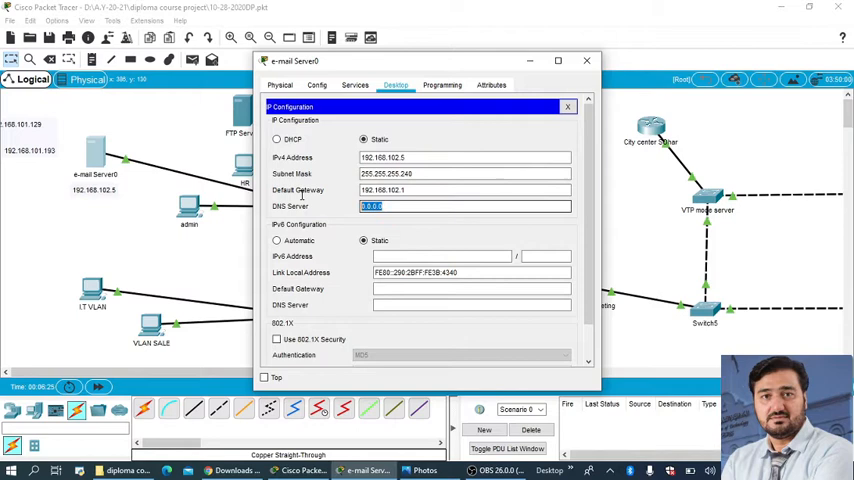
pyautogui.write('192.168.102.1')
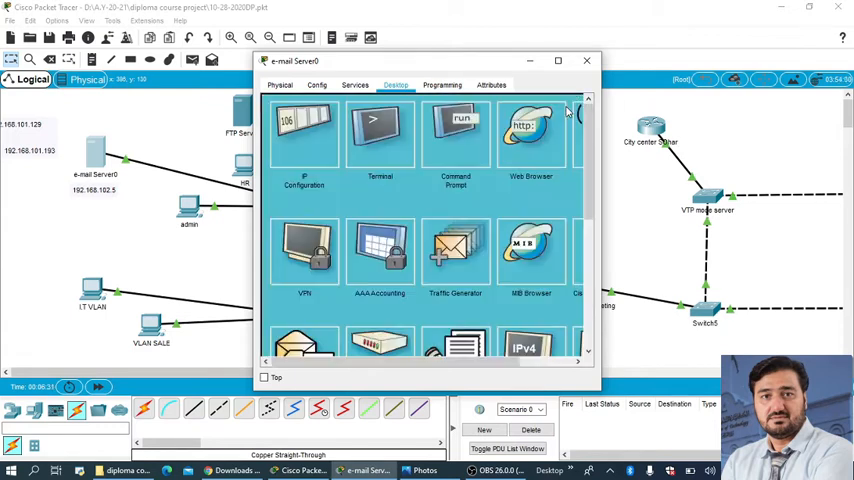
# Bring up the e-mail server's EMAIL service settings under Services
pyautogui.click(356, 84)
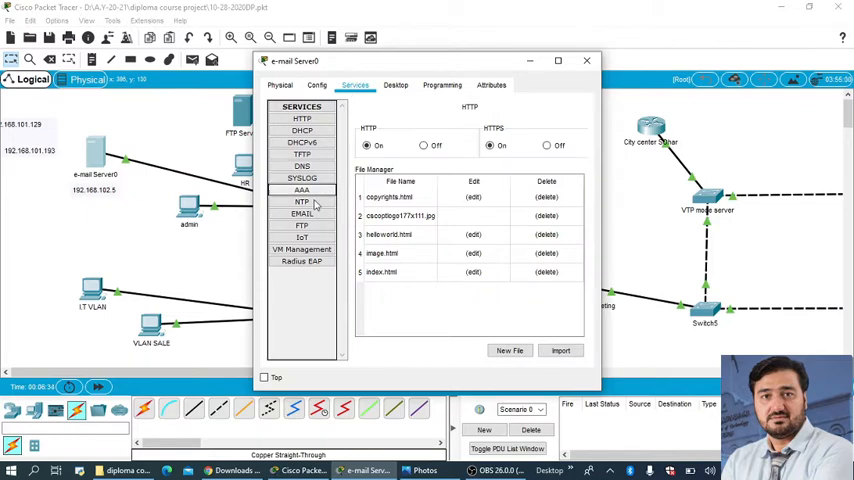
pyautogui.click(302, 214)
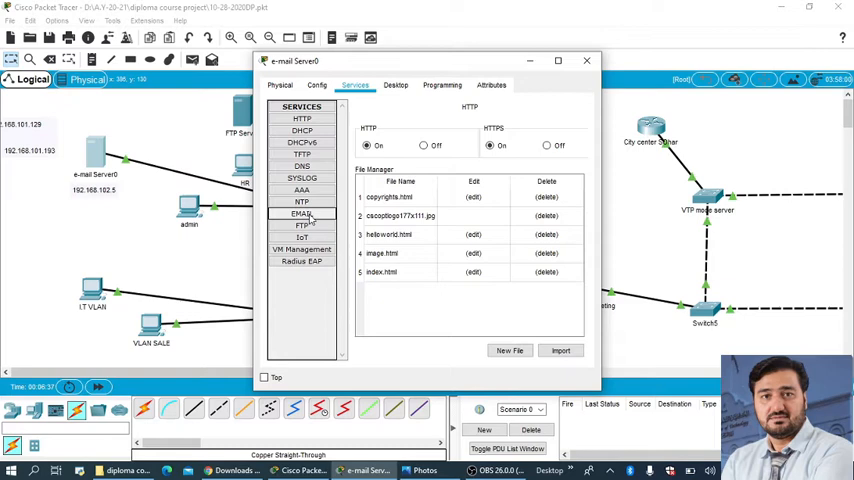
pyautogui.click(300, 214)
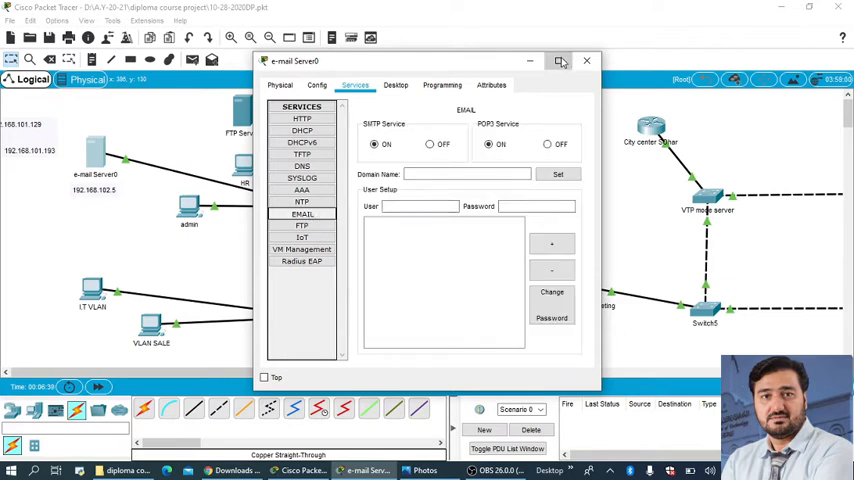
pyautogui.click(560, 60)
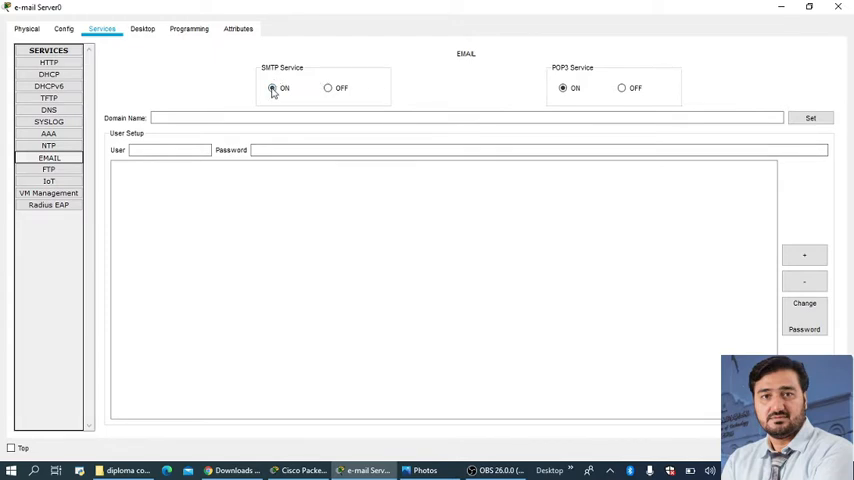
pyautogui.click(564, 88)
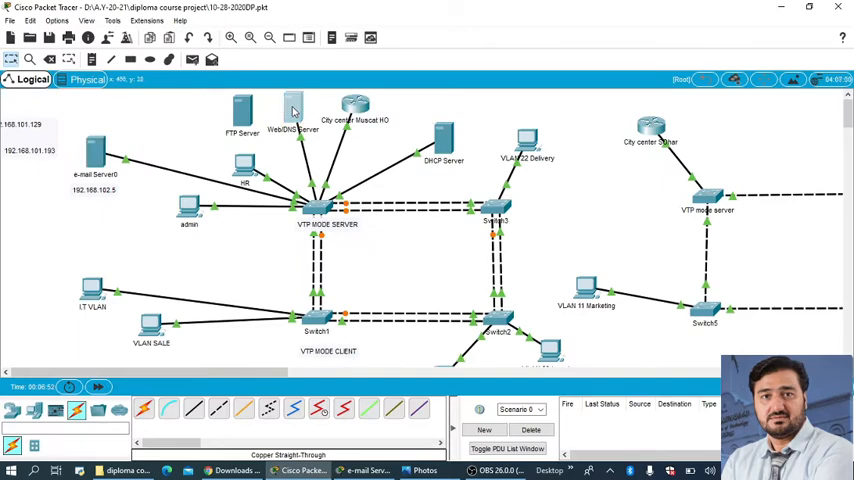
# Review the citycenter.com DNS record (192.168.102.3) on the Web/DNS server
pyautogui.doubleClick(292, 112)
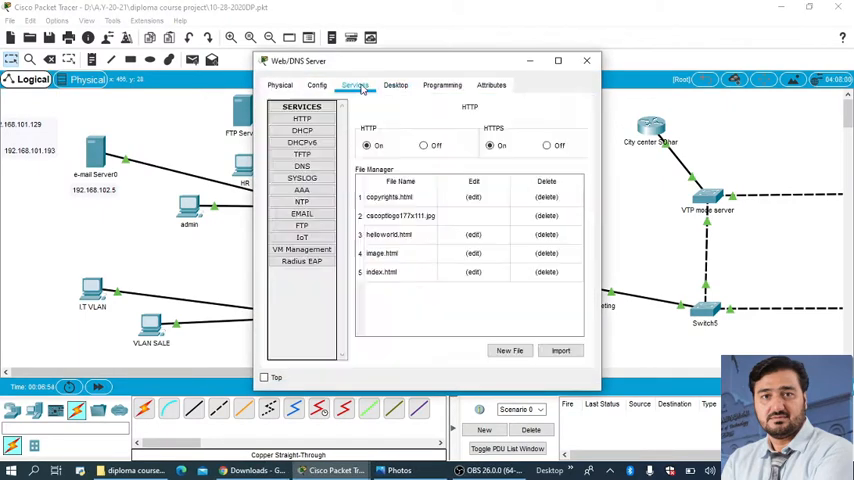
pyautogui.click(302, 166)
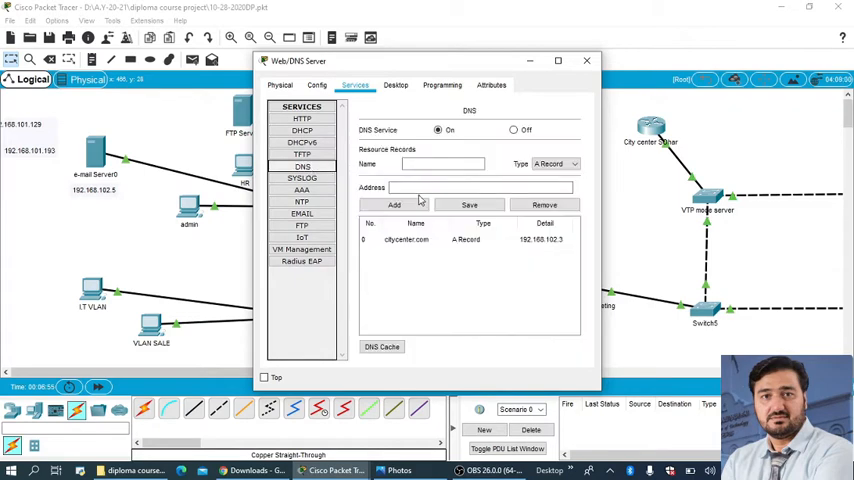
pyautogui.click(404, 240)
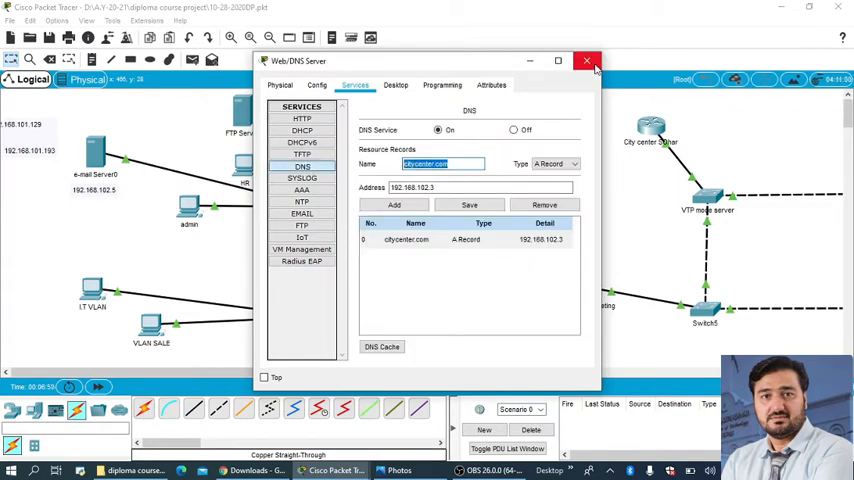
pyautogui.click(588, 60)
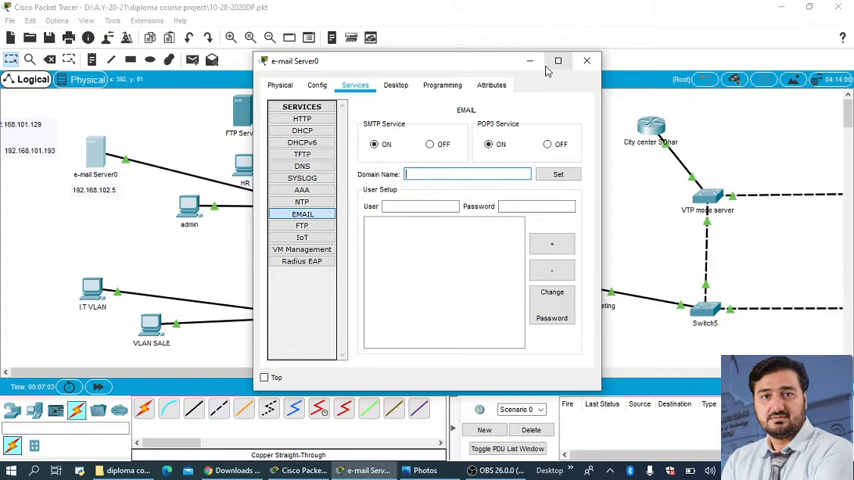
# Set the e-mail server's mail domain name to citycenter.com
pyautogui.click(556, 60)
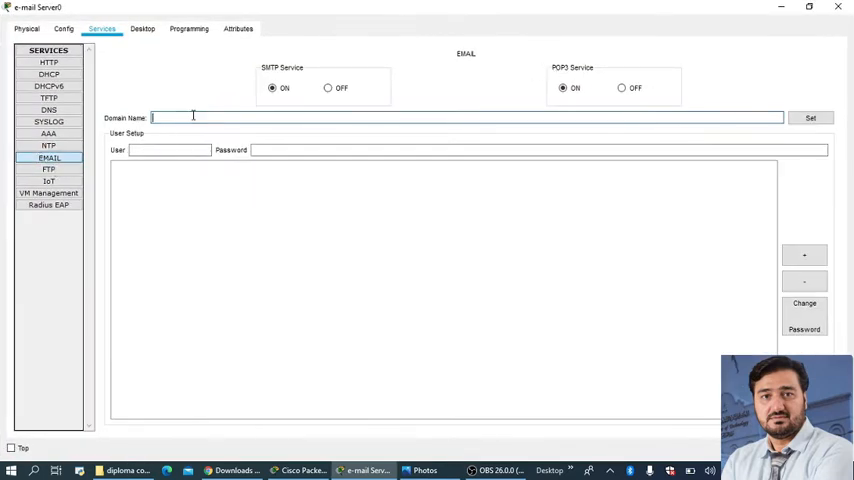
pyautogui.write('citycenter.com')
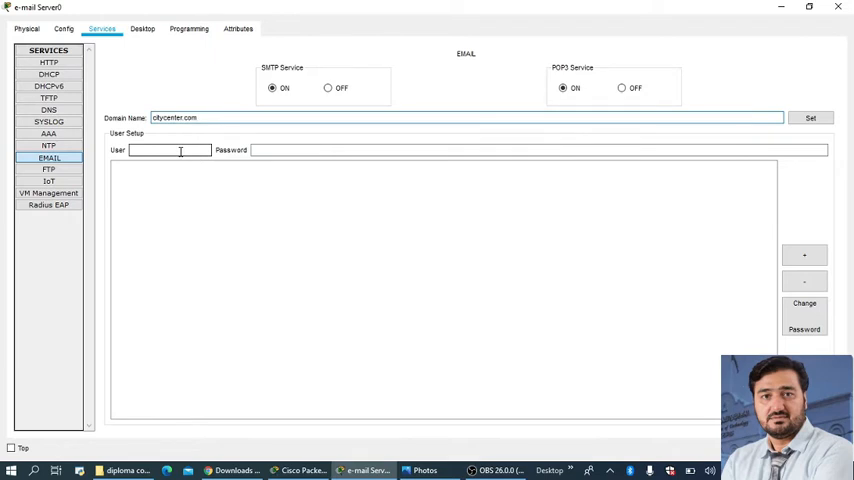
pyautogui.click(168, 150)
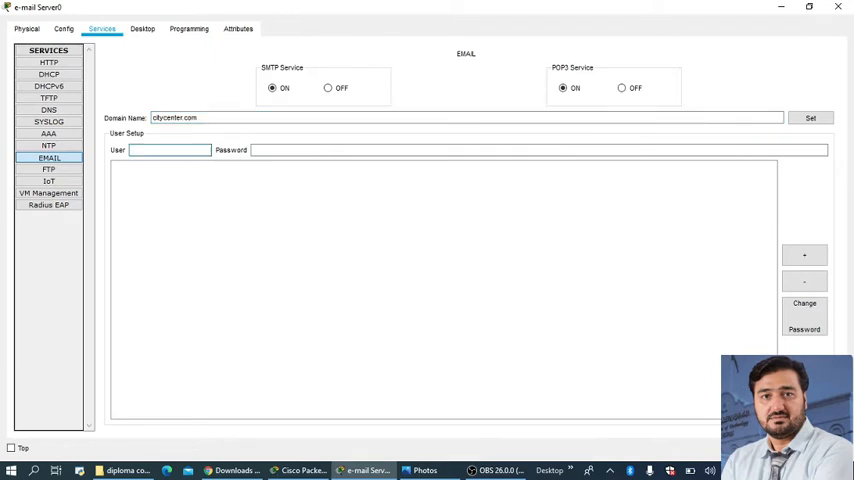
pyautogui.moveTo(456, 212)
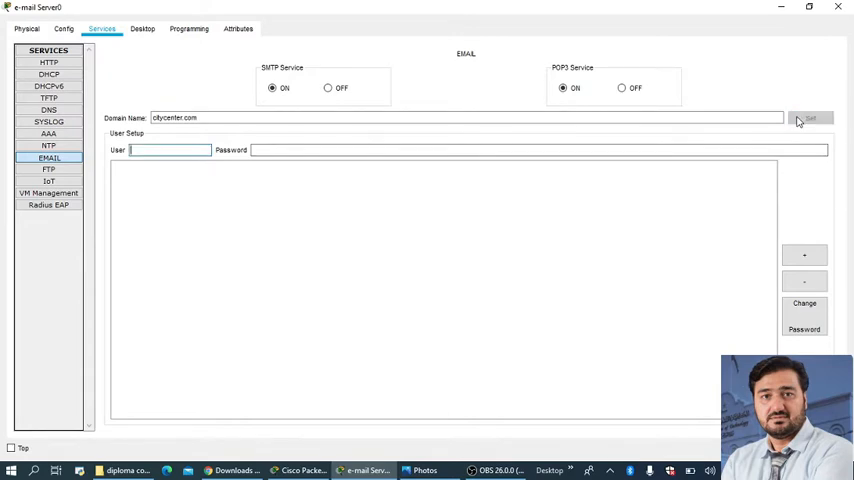
pyautogui.click(168, 150)
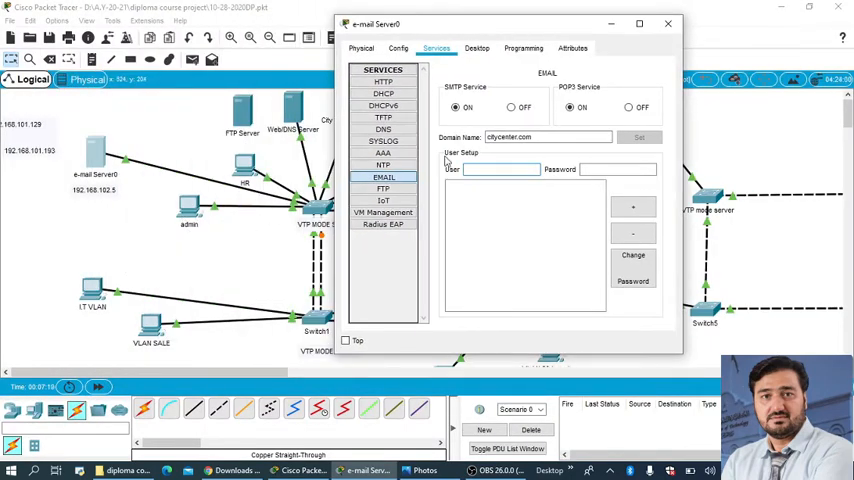
pyautogui.click(500, 168)
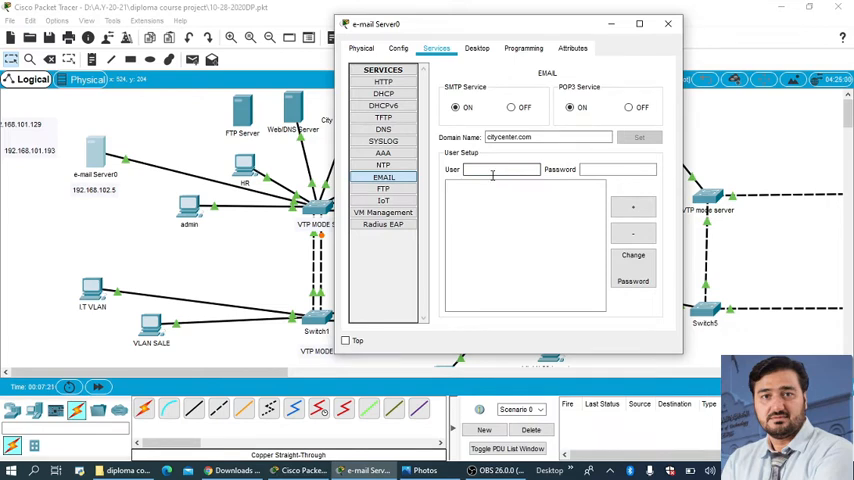
pyautogui.write('ad')
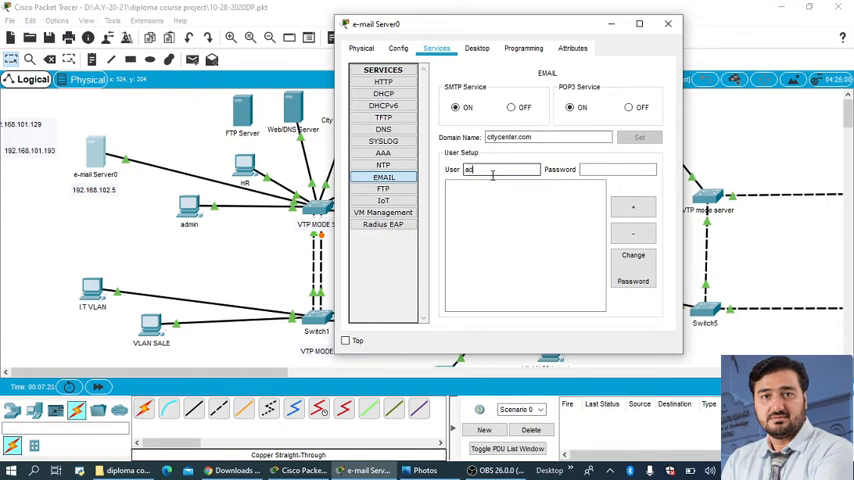
pyautogui.click(616, 168)
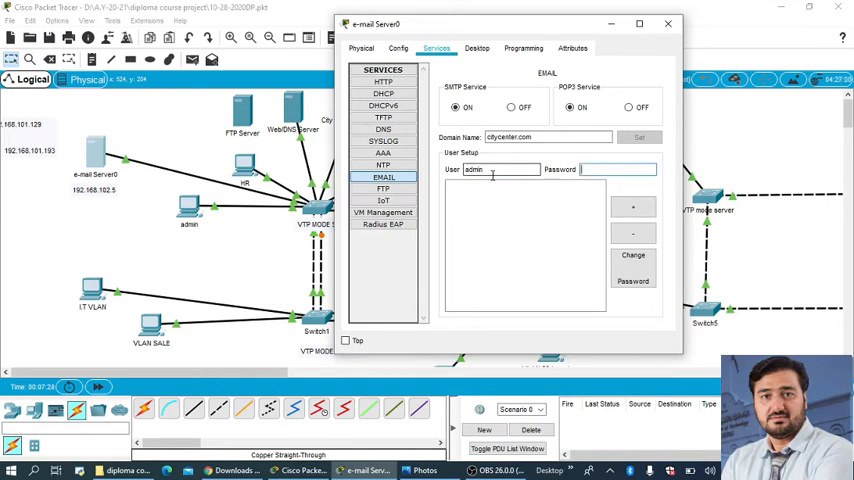
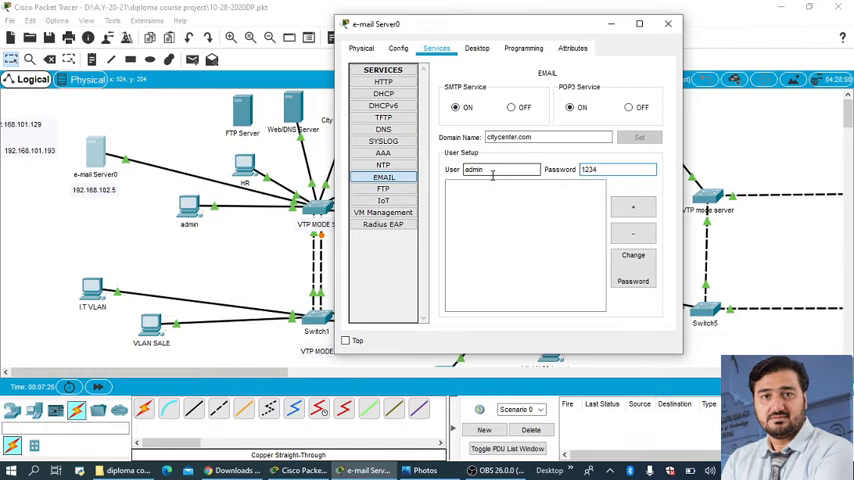
pyautogui.click(632, 208)
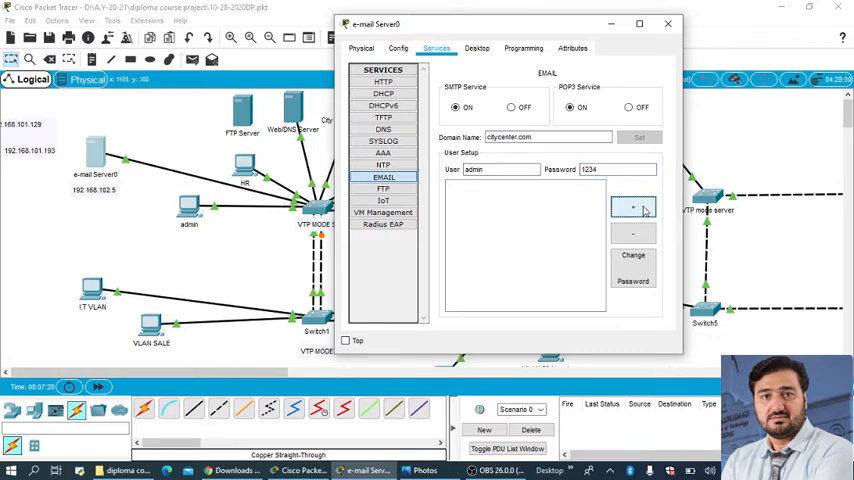
pyautogui.click(632, 208)
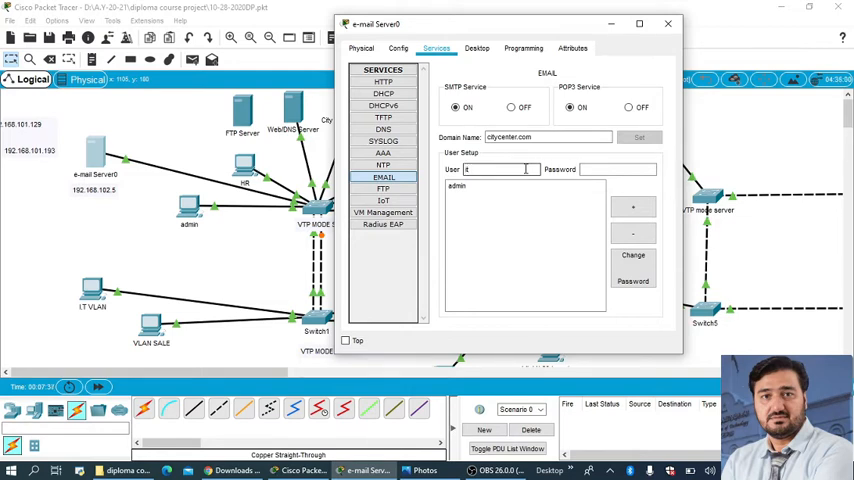
pyautogui.click(616, 168)
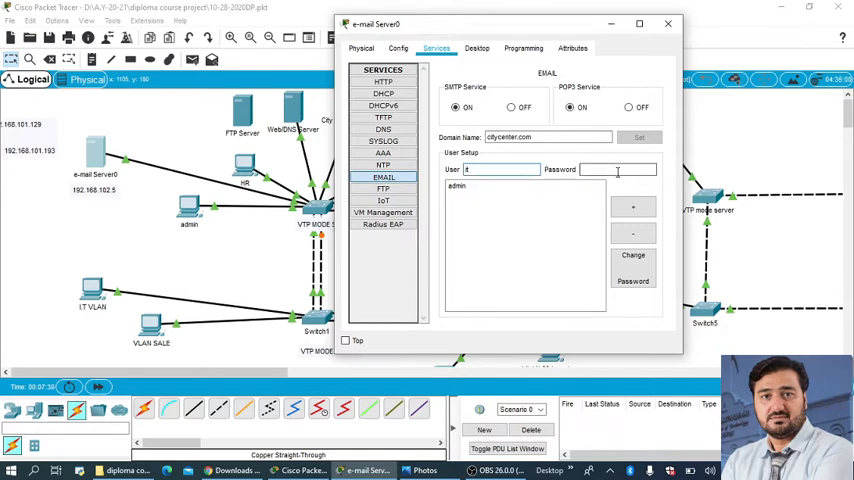
pyautogui.write('1234')
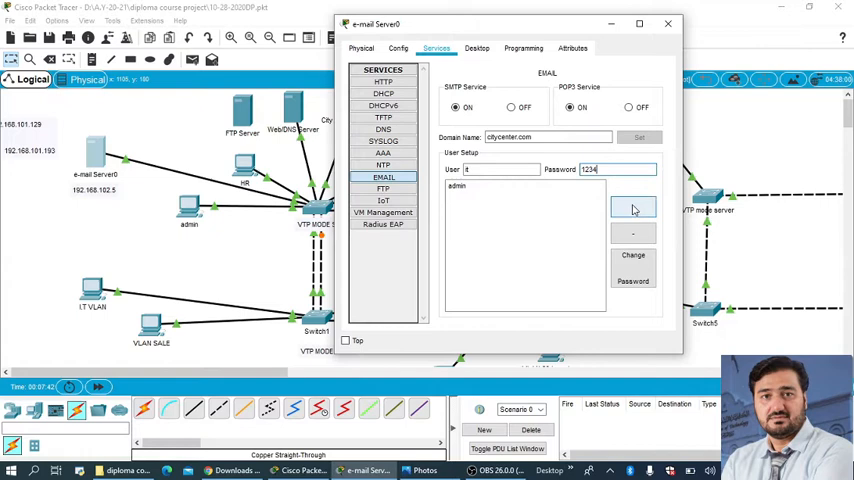
pyautogui.click(632, 208)
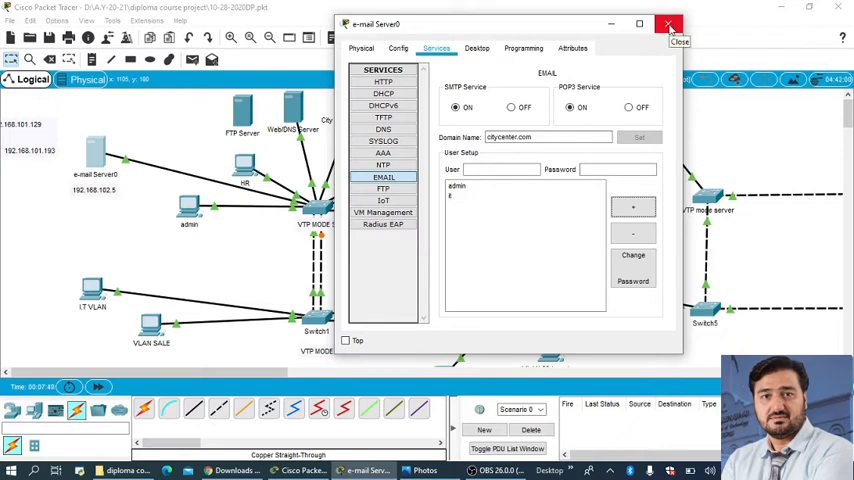
pyautogui.moveTo(516, 108)
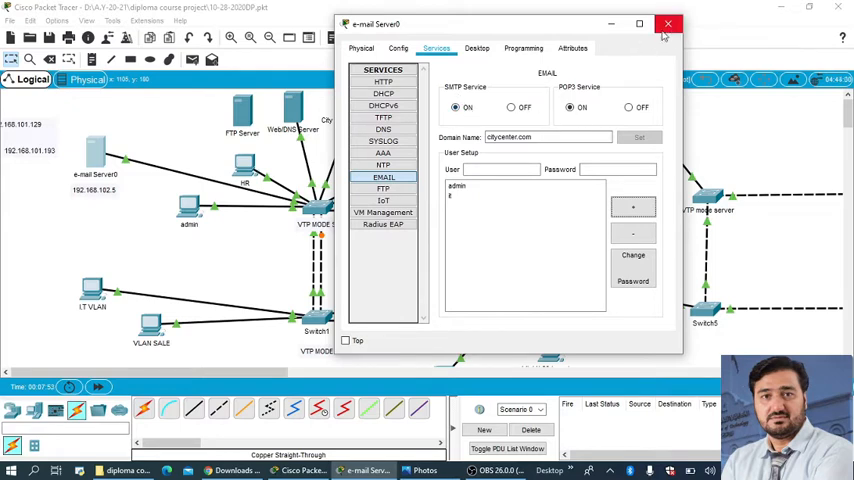
pyautogui.moveTo(668, 24)
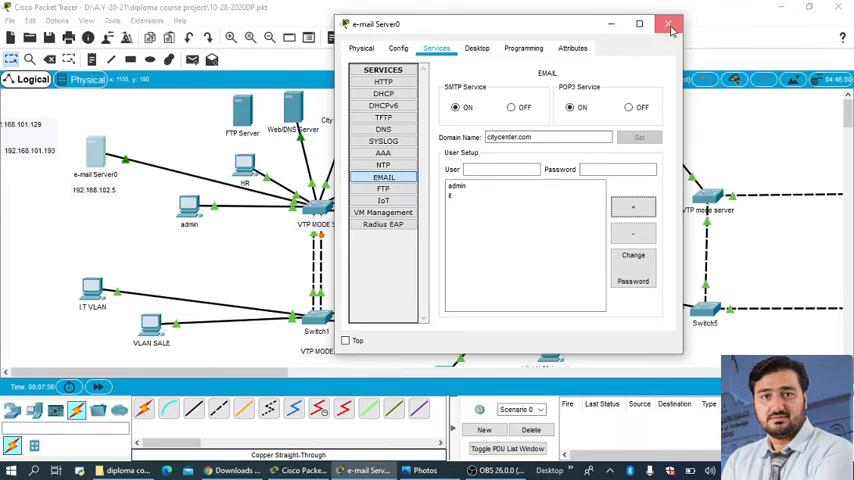
pyautogui.click(668, 24)
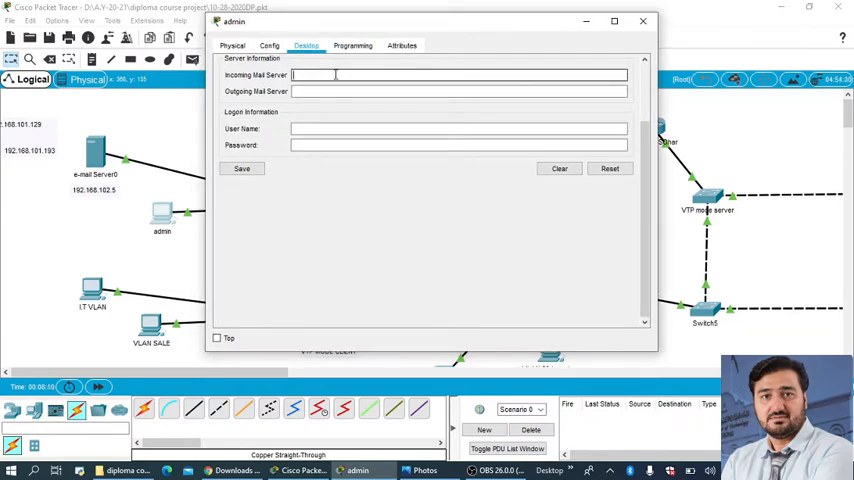
pyautogui.write('citycenter.com')
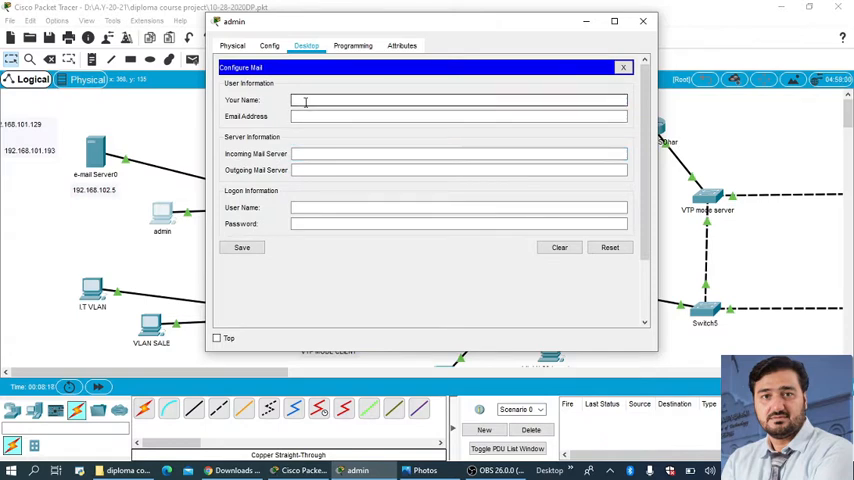
pyautogui.write('admin')
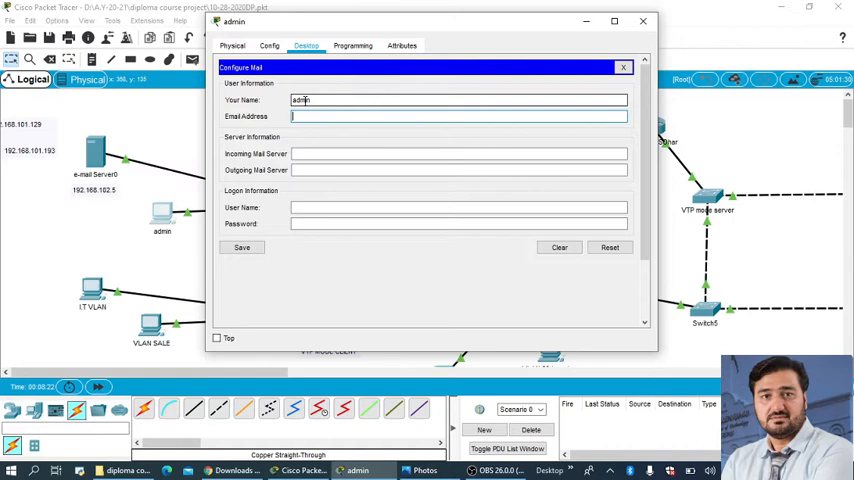
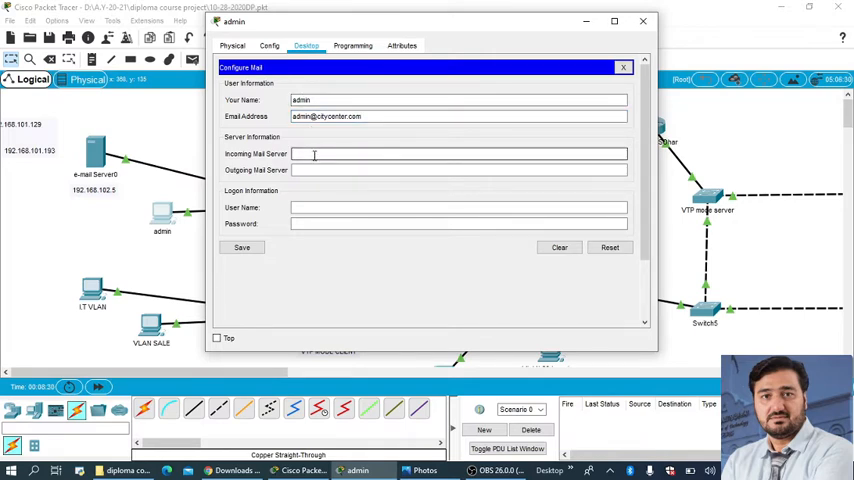
pyautogui.write('192.168.102.5')
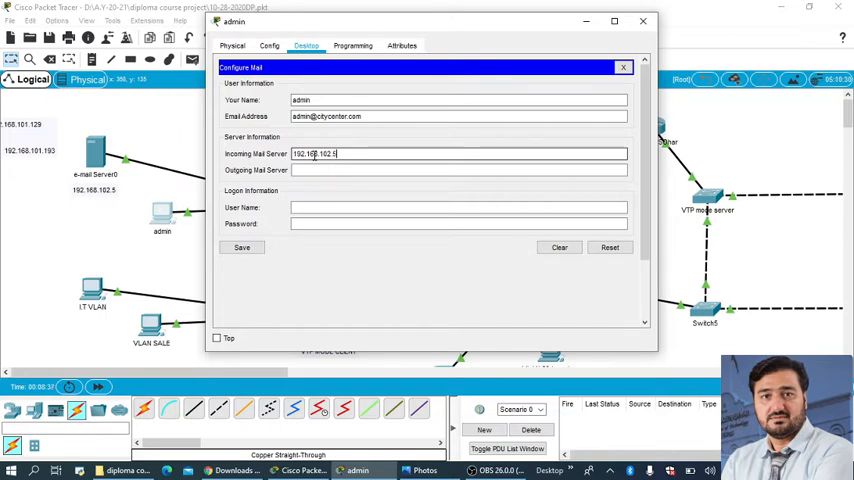
# Set incoming/outgoing mail server 192.168.102.5 and login admin with its password
pyautogui.tripleClick(314, 152)
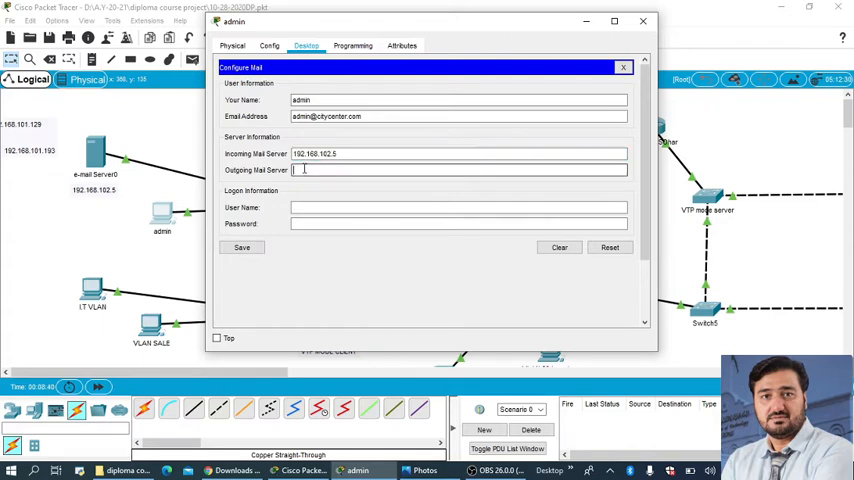
pyautogui.write('192.168.102.5')
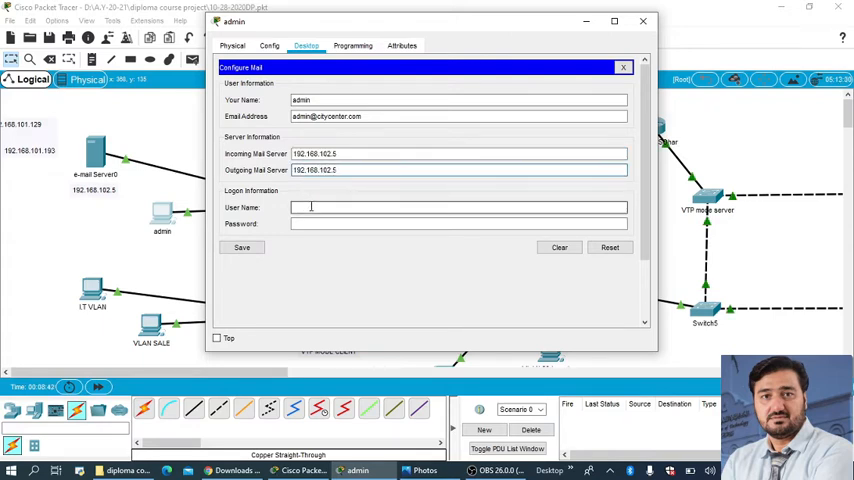
pyautogui.write('admin')
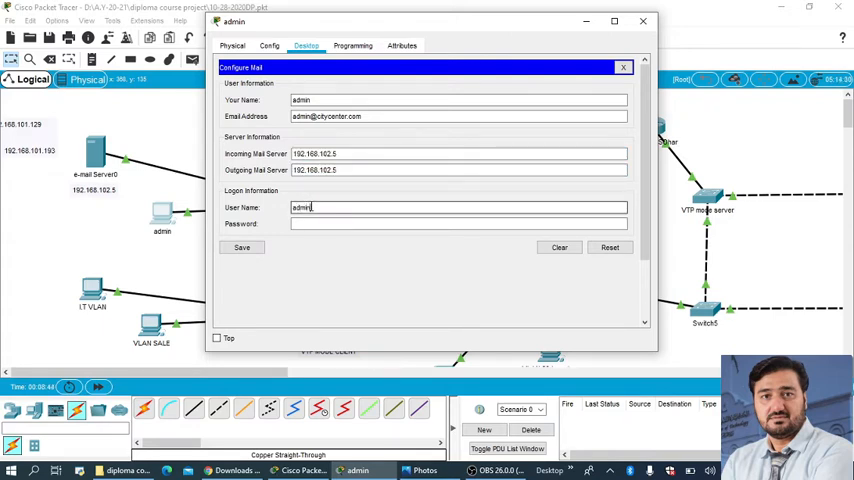
pyautogui.write('**')
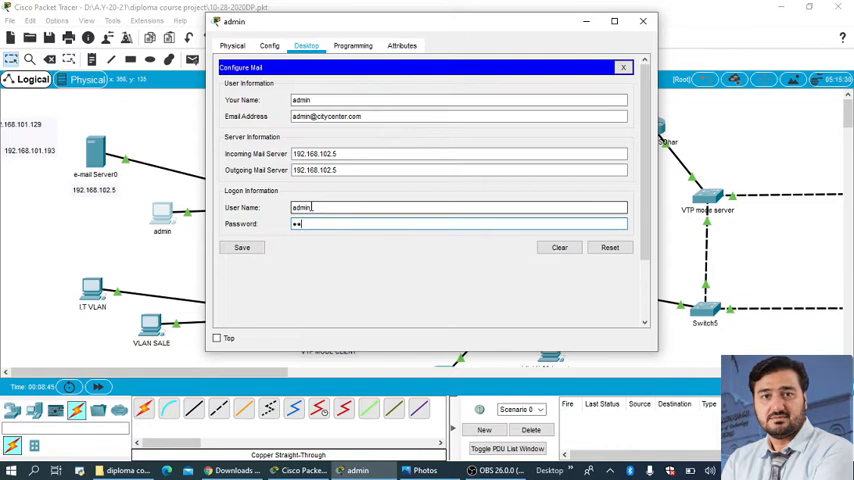
pyautogui.write('•')
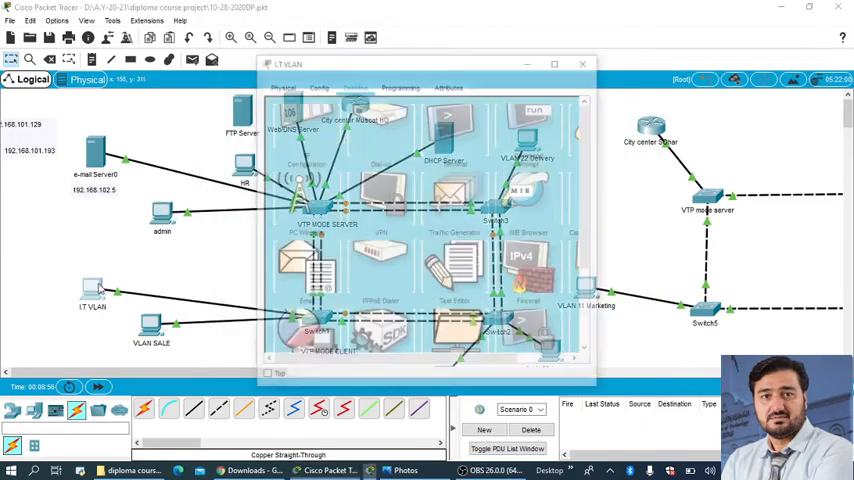
# Start entering the IT user's name and email address in the IT PC's mail client
pyautogui.click(352, 84)
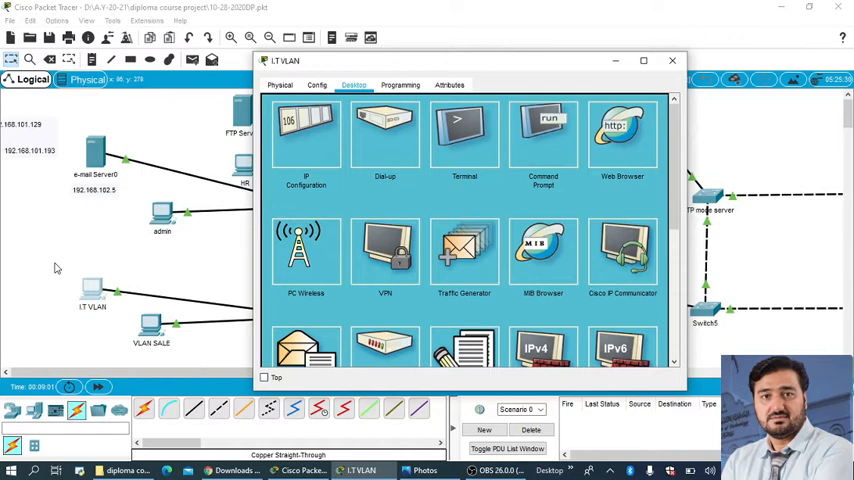
pyautogui.scroll(-3)
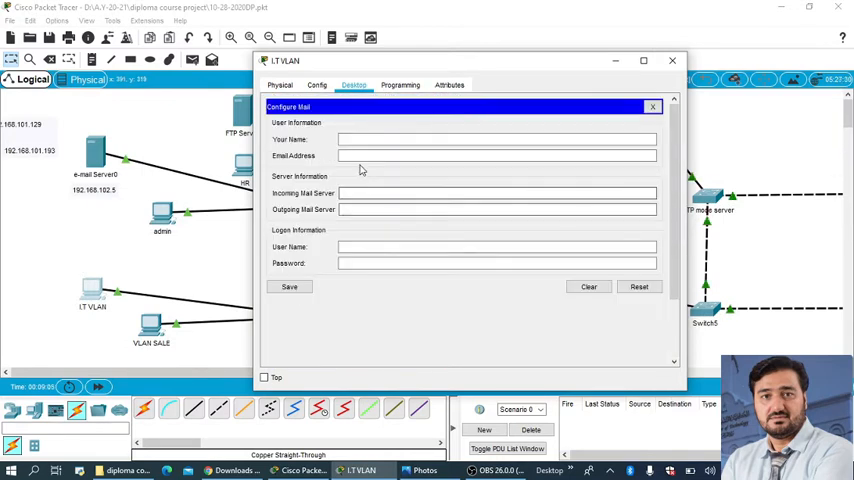
pyautogui.click(496, 140)
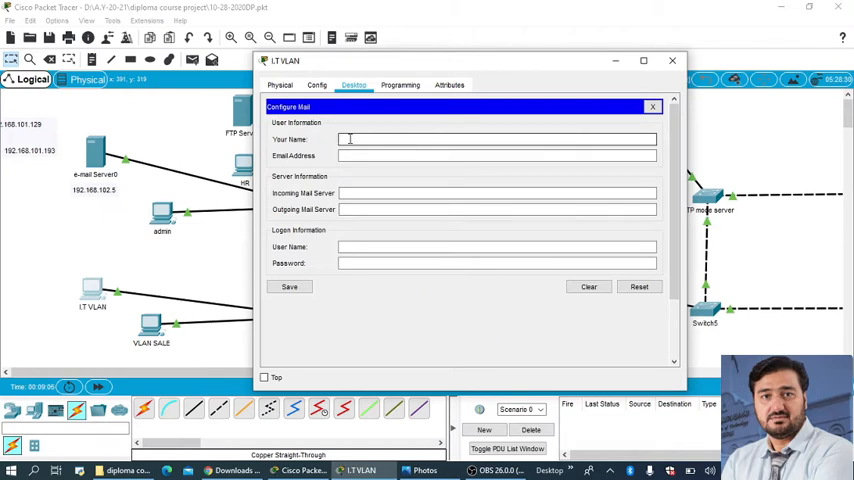
pyautogui.write('t')
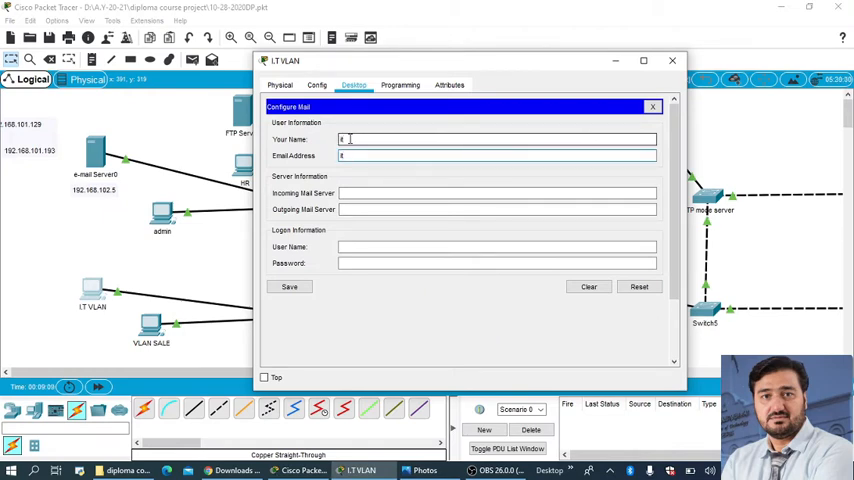
pyautogui.write('@')
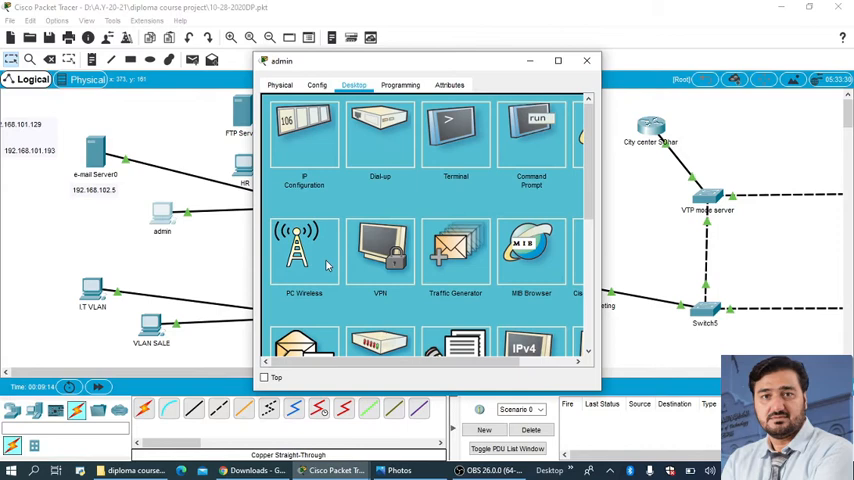
pyautogui.click(316, 84)
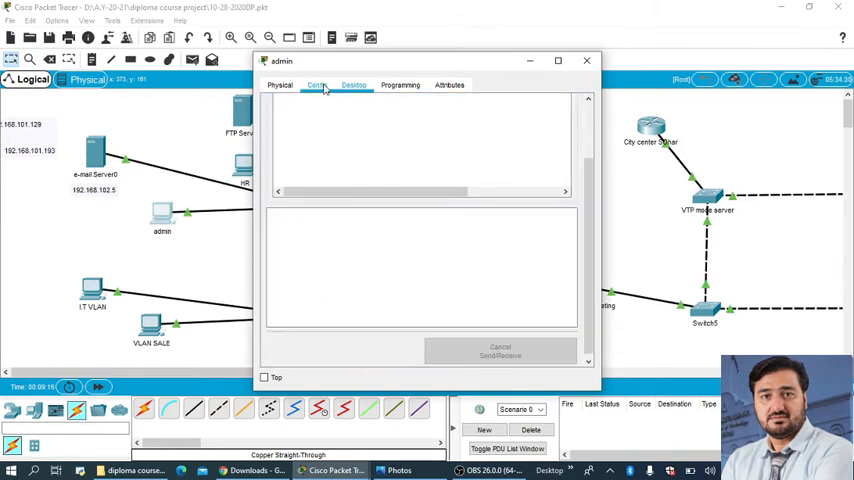
pyautogui.click(316, 84)
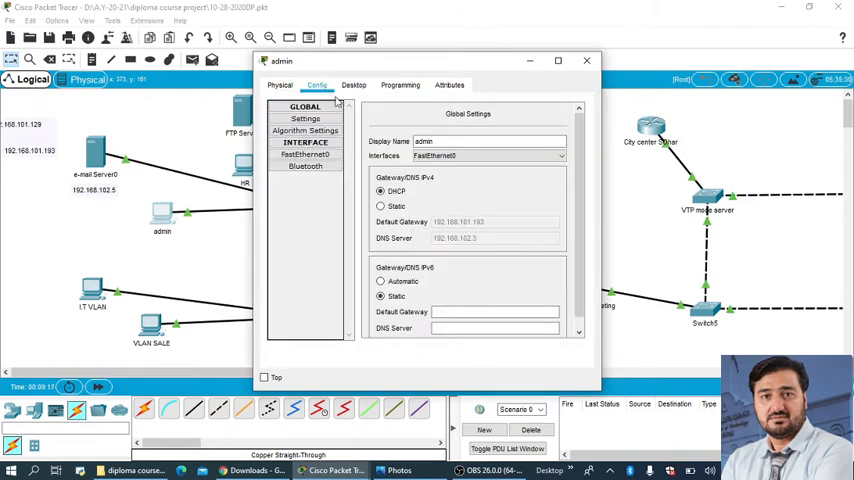
pyautogui.click(352, 84)
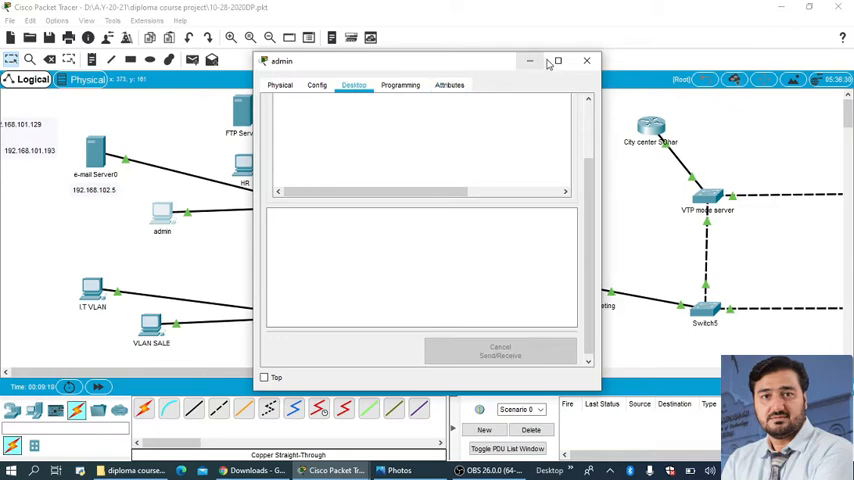
pyautogui.click(556, 60)
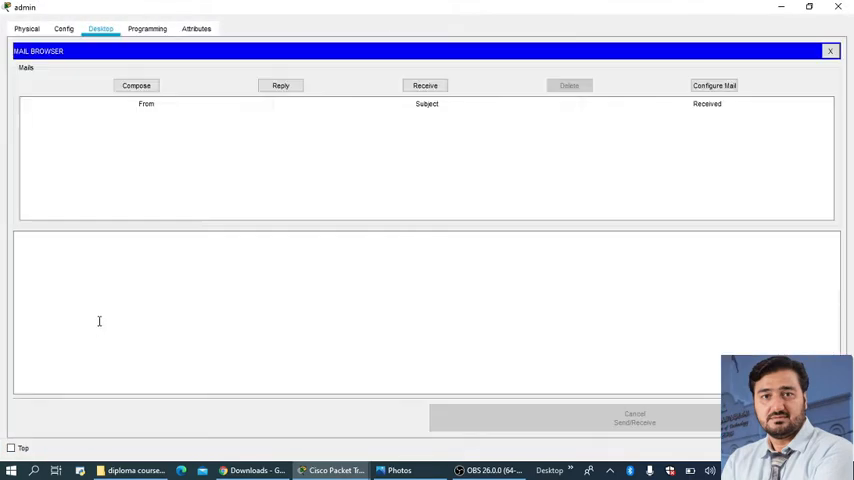
pyautogui.click(714, 84)
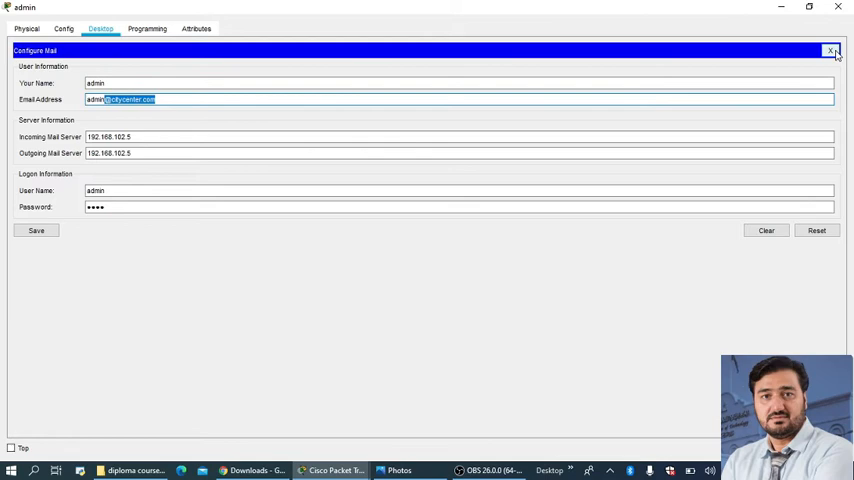
pyautogui.click(832, 52)
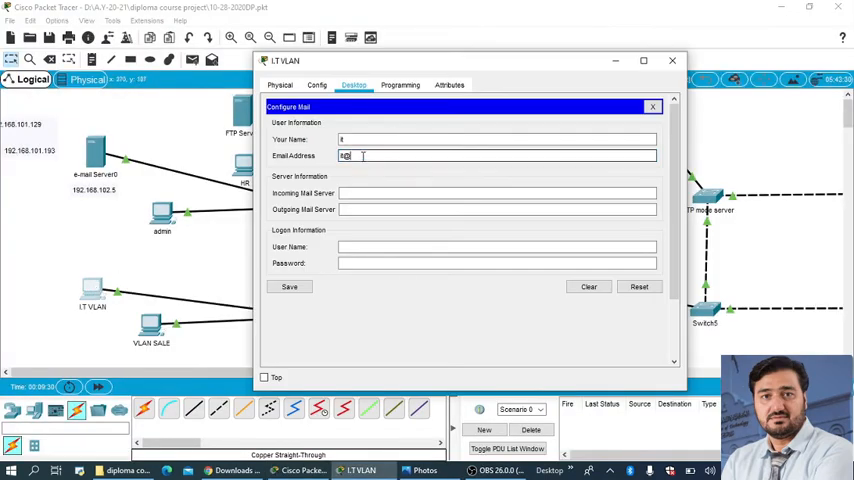
# Enter the IT address at citycenter.com, mail servers 192.168.102.5 and credentials, and save the account
pyautogui.write('itcitycenter.com')
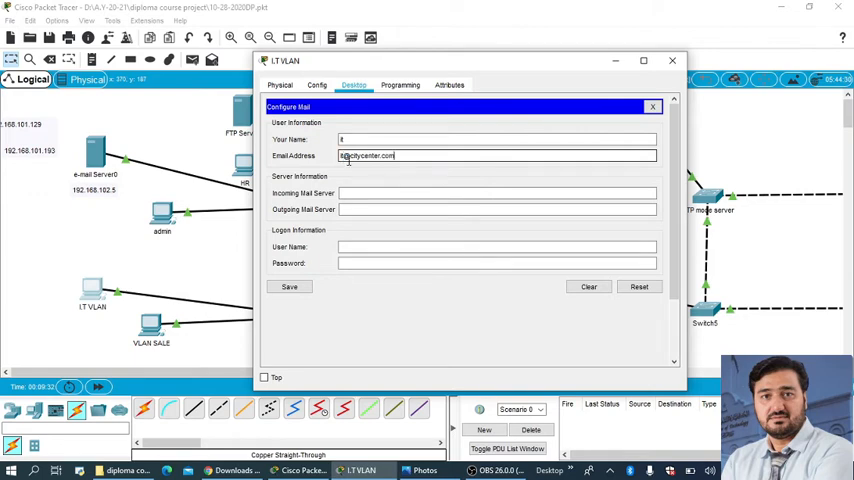
pyautogui.click(496, 192)
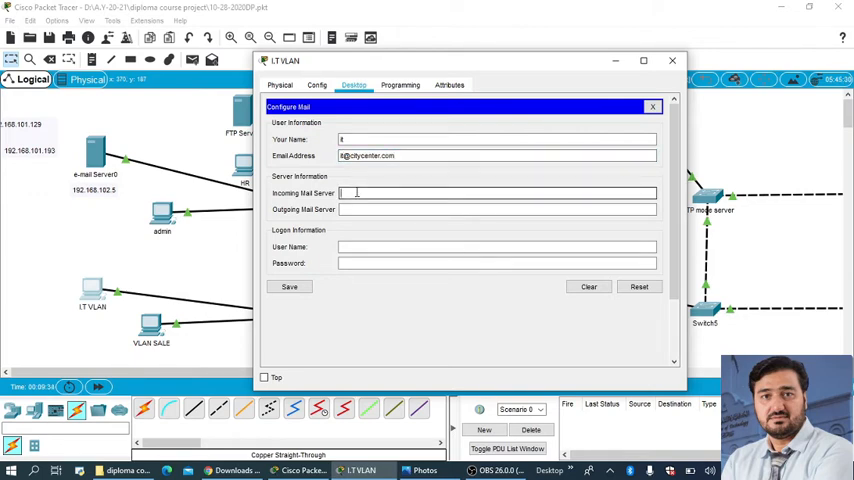
pyautogui.write('19')
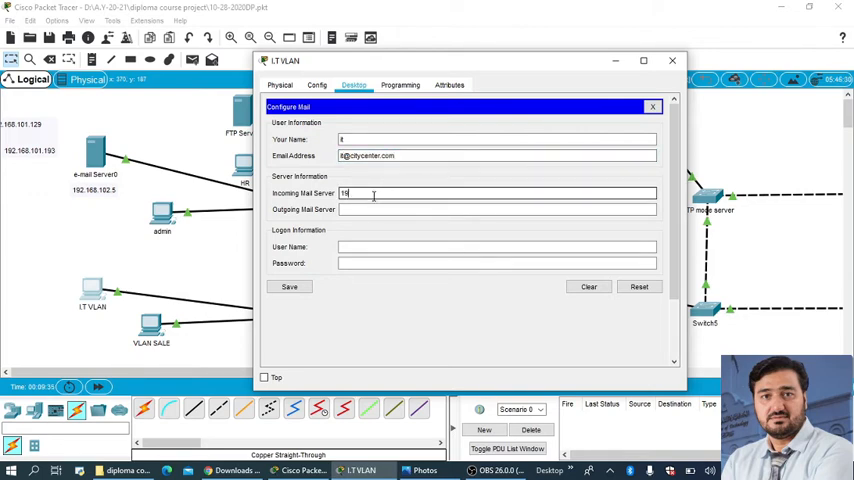
pyautogui.write('92.168.102')
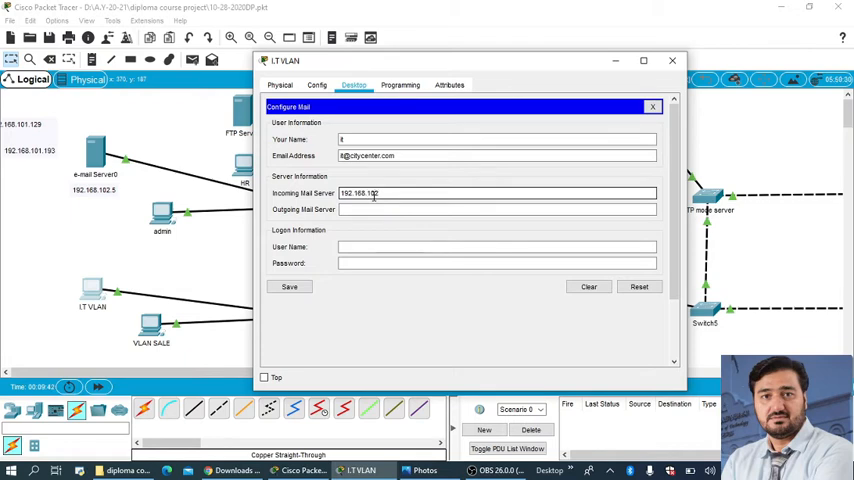
pyautogui.write('5')
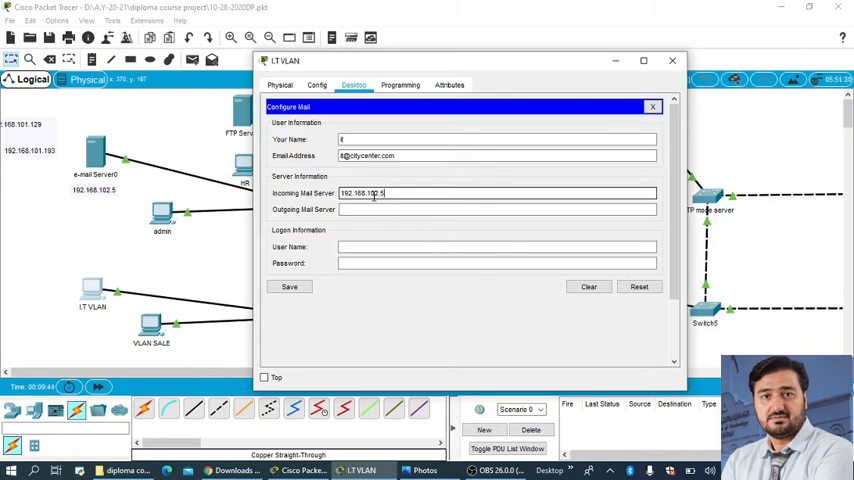
pyautogui.tripleClick(362, 192)
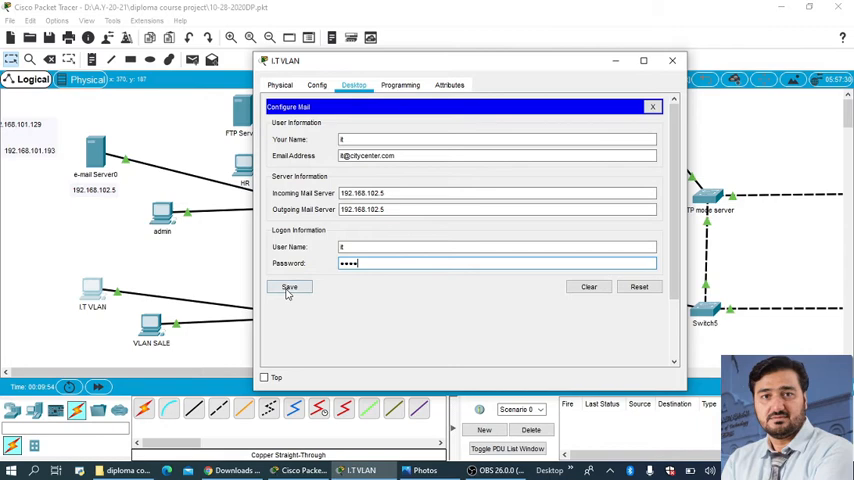
pyautogui.click(288, 288)
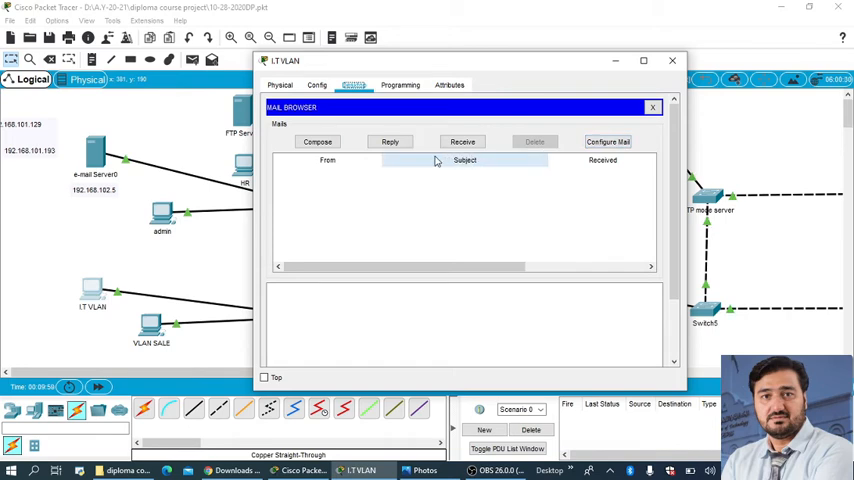
pyautogui.click(316, 140)
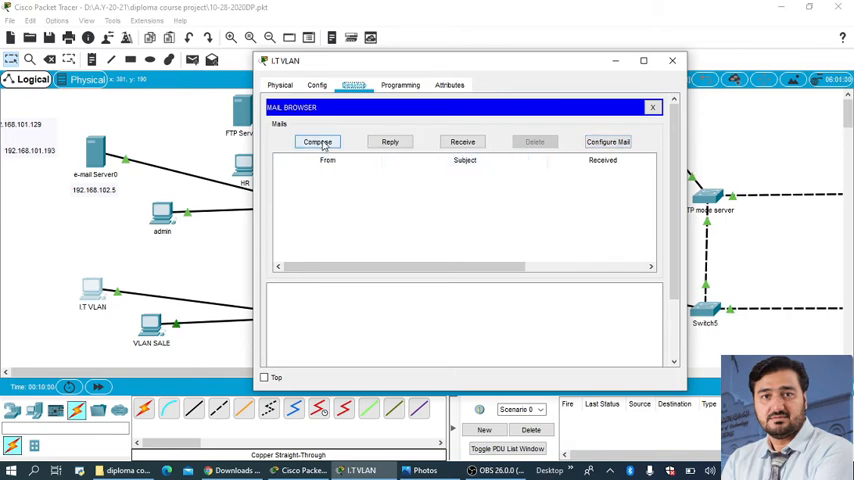
pyautogui.click(316, 140)
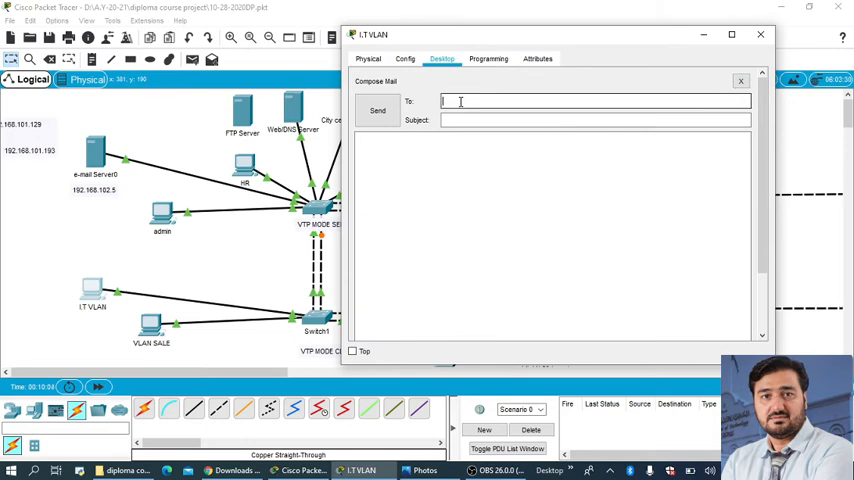
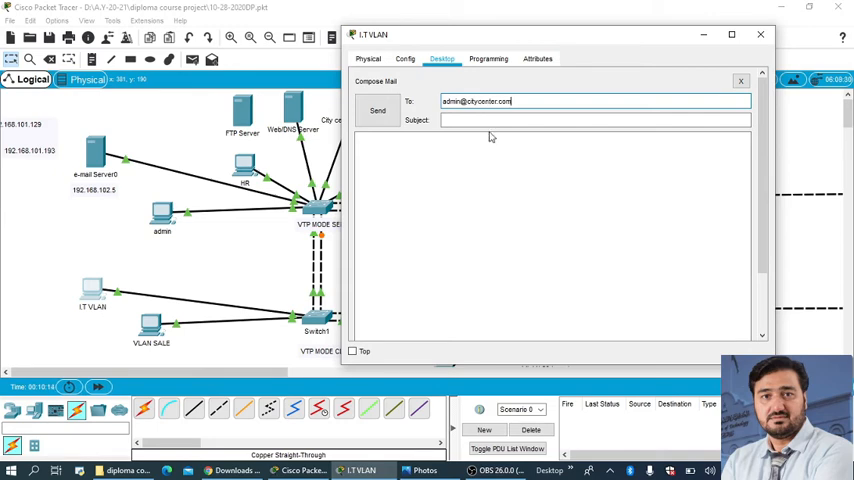
pyautogui.write('he')
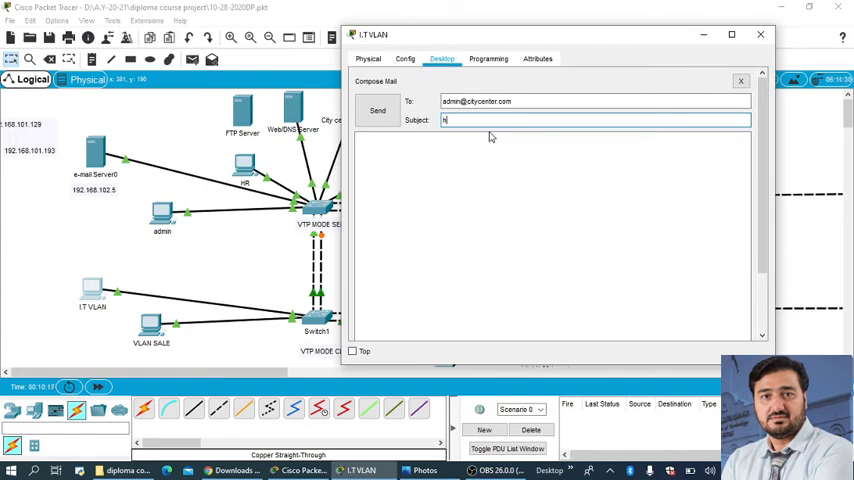
pyautogui.write('est')
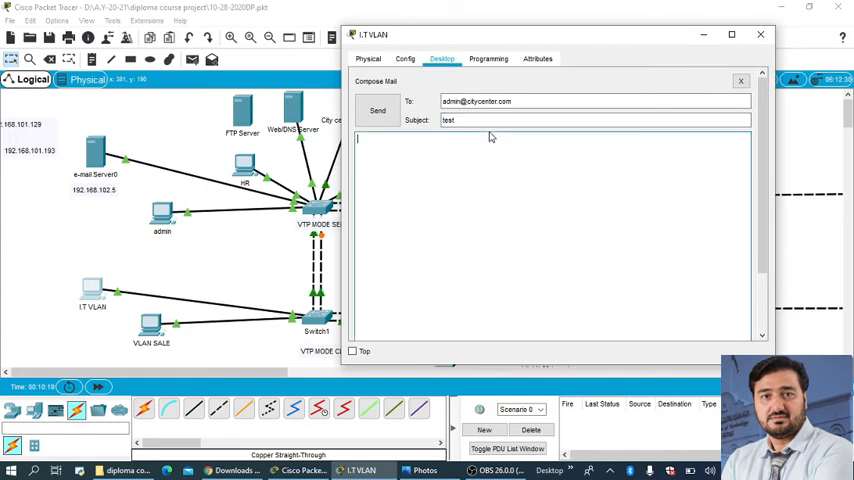
# Write the body 'hello how are you' and send the email
pyautogui.write('helow hwo')
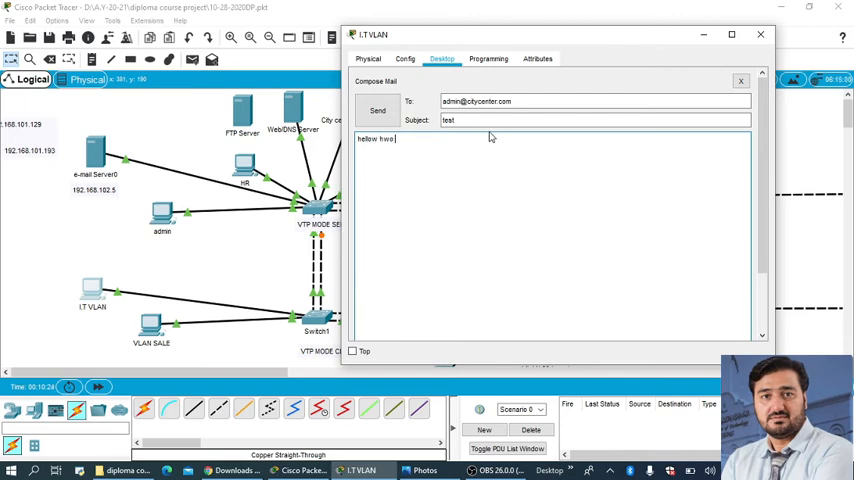
pyautogui.write('how')
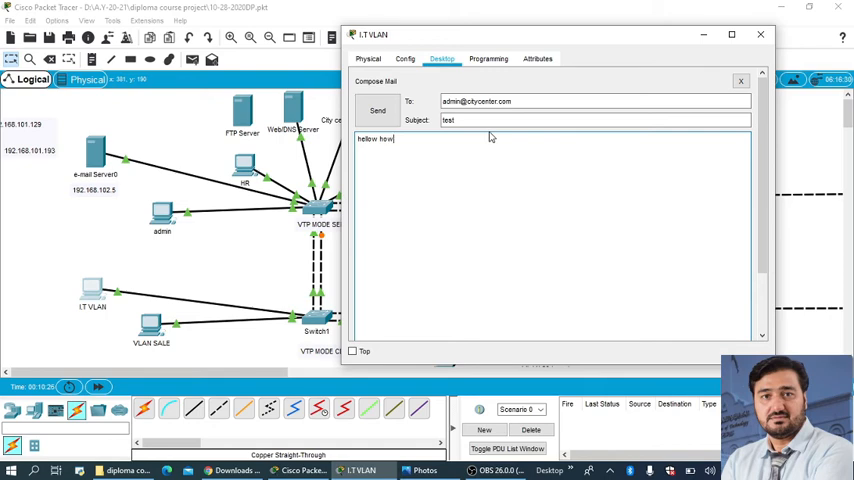
pyautogui.write('are oyu')
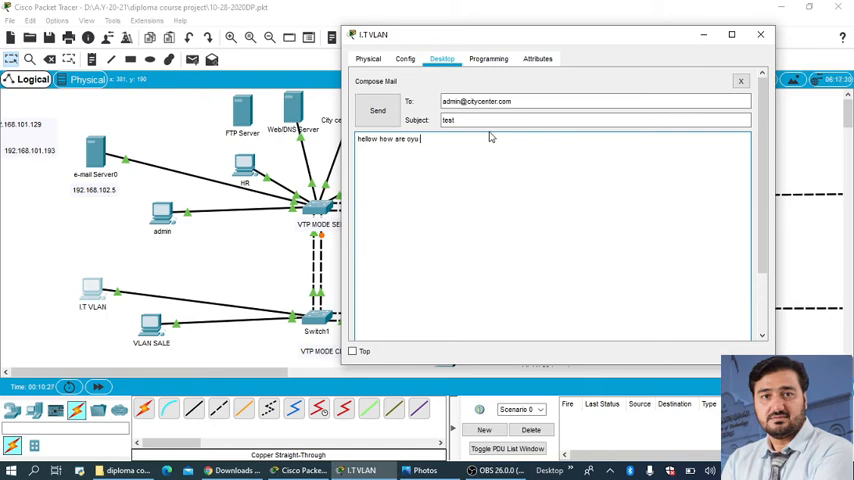
pyautogui.press('BackSpace')
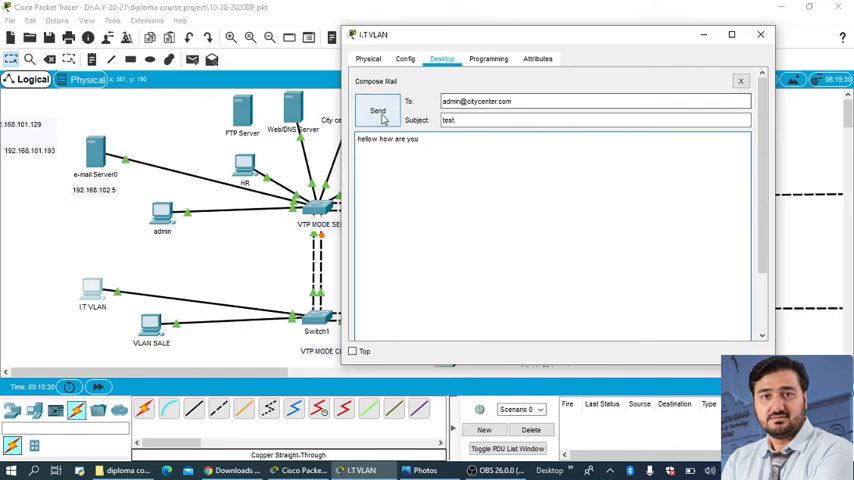
pyautogui.click(376, 110)
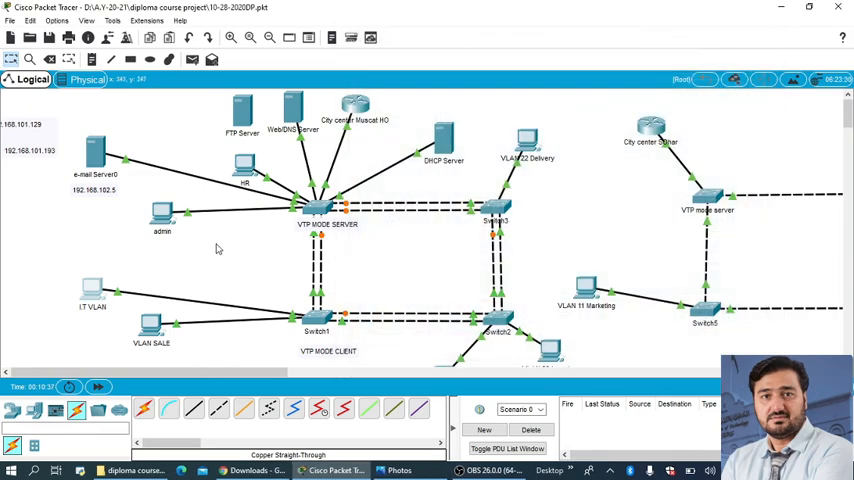
# Receive mail on the admin PC and select the arrived test email from IT
pyautogui.doubleClick(162, 212)
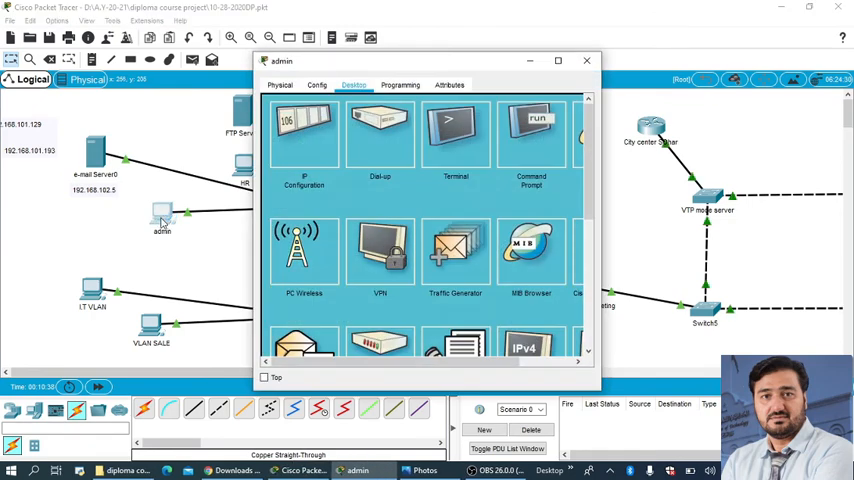
pyautogui.scroll(-3)
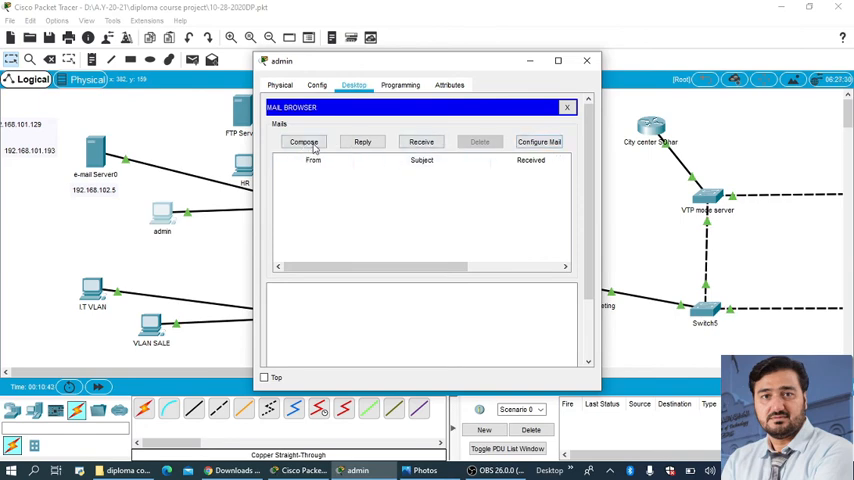
pyautogui.click(420, 140)
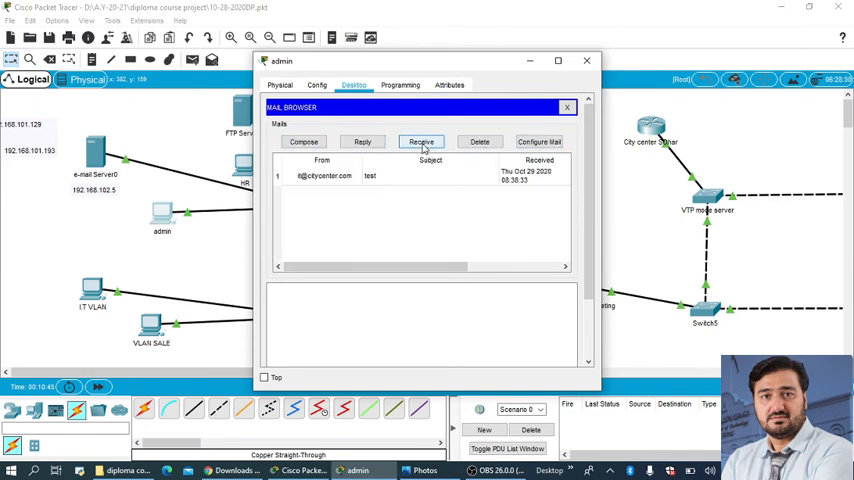
pyautogui.click(420, 140)
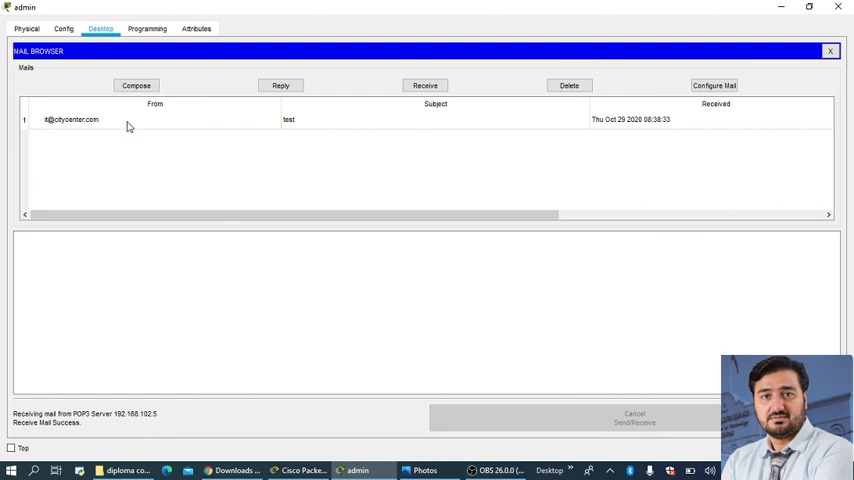
pyautogui.click(150, 120)
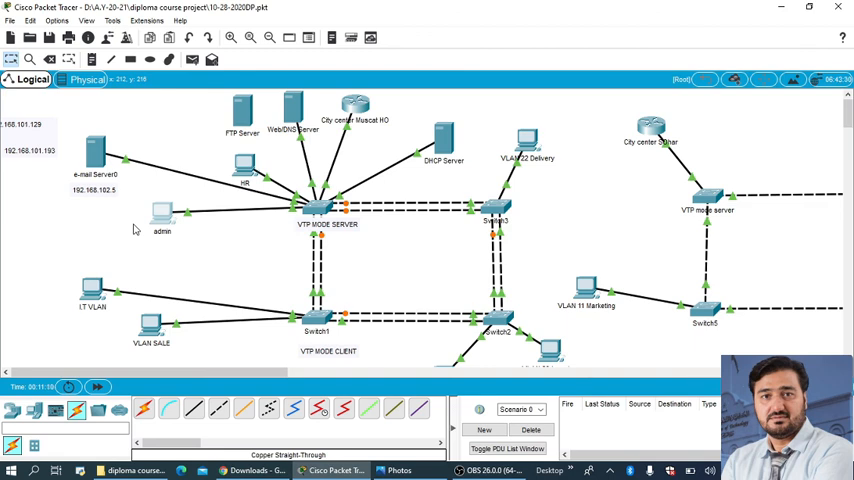
pyautogui.moveTo(318, 348)
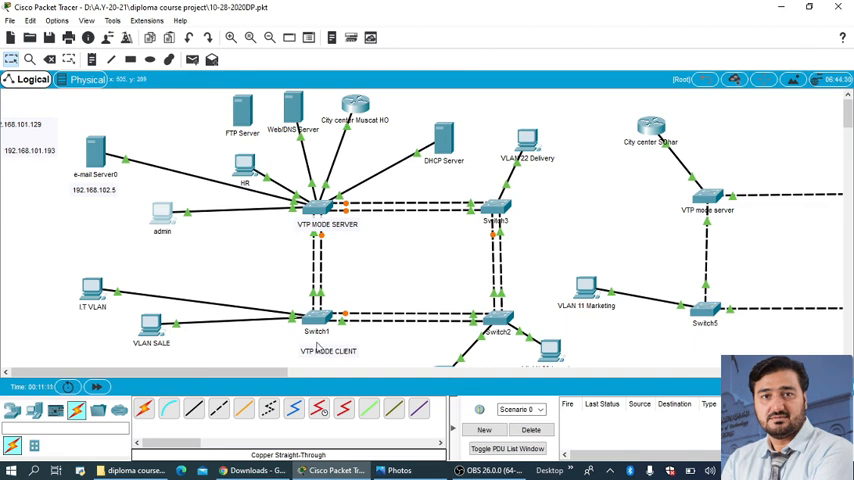